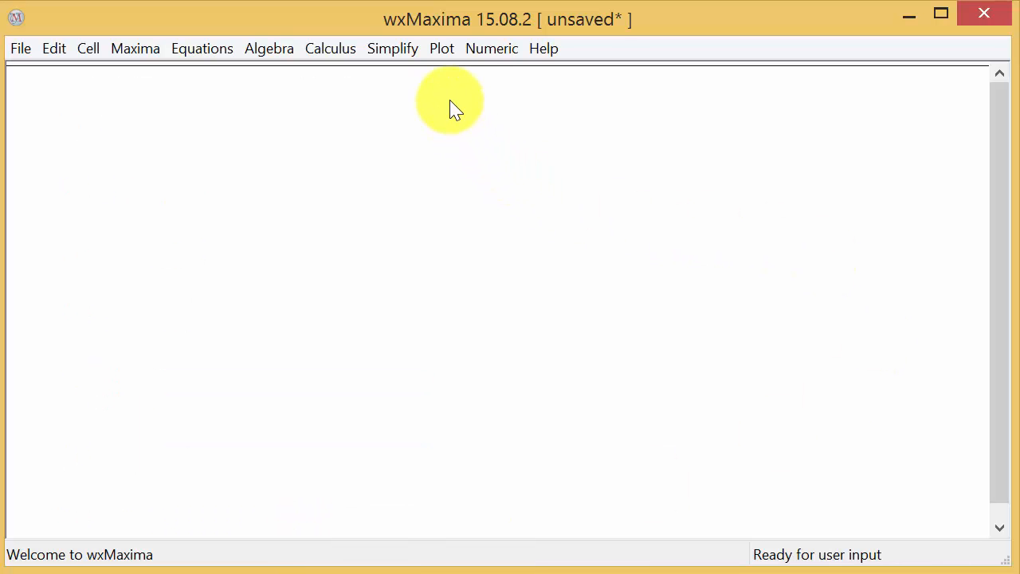
{"action": "mouse_move", "coordinate": [466, 104]}
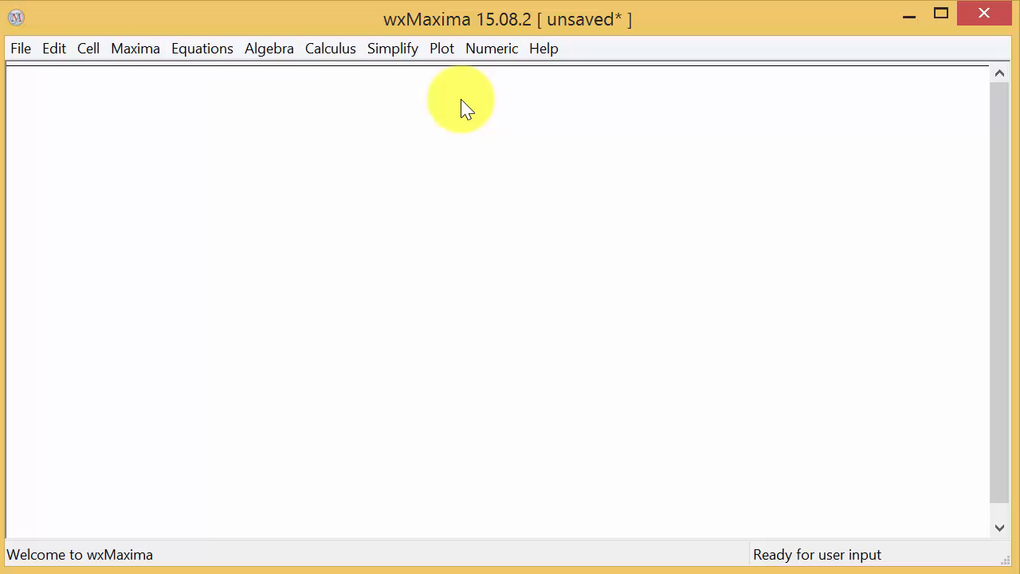
Define f:2*x-1 and evaluate it, then re-run with $ so the output is suppressed.
{"action": "type", "text": "f:"}
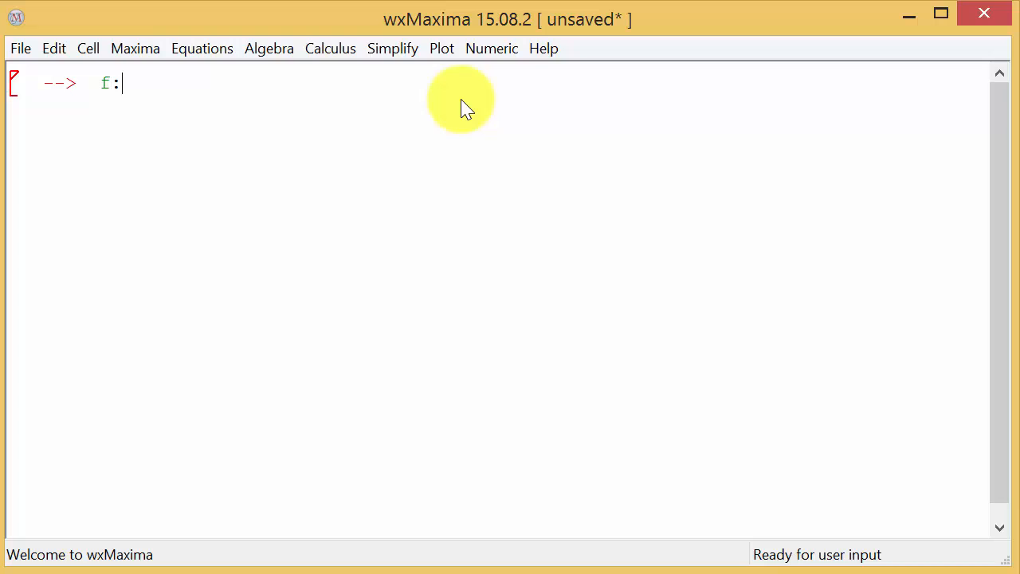
{"action": "type", "text": "2"}
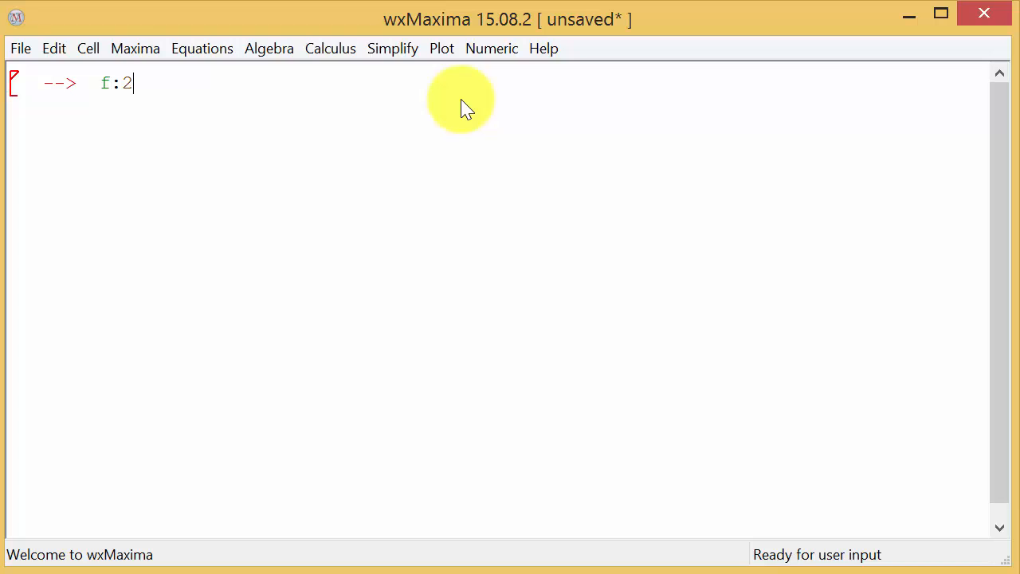
{"action": "type", "text": "x"}
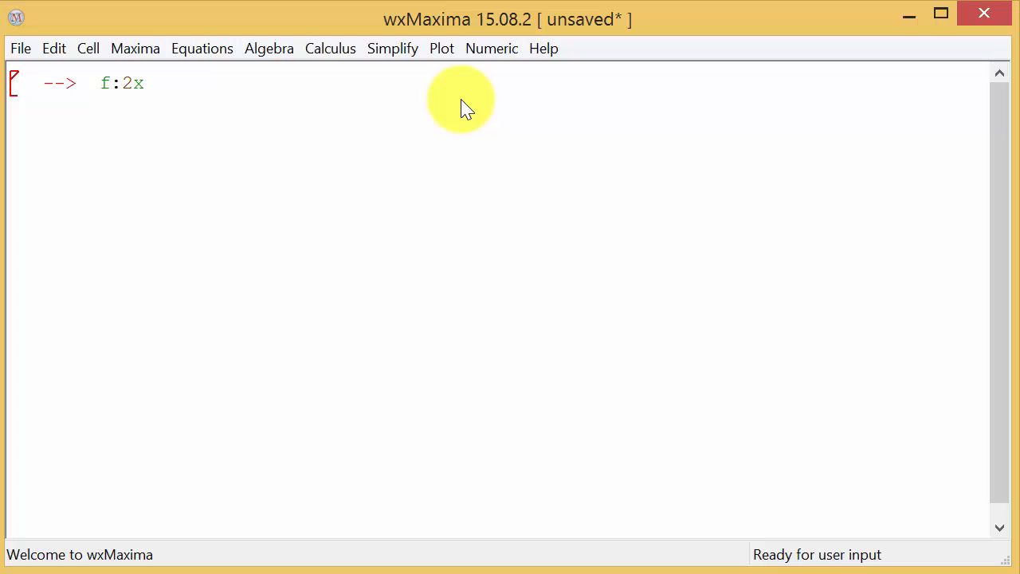
{"action": "key", "text": "BackSpace"}
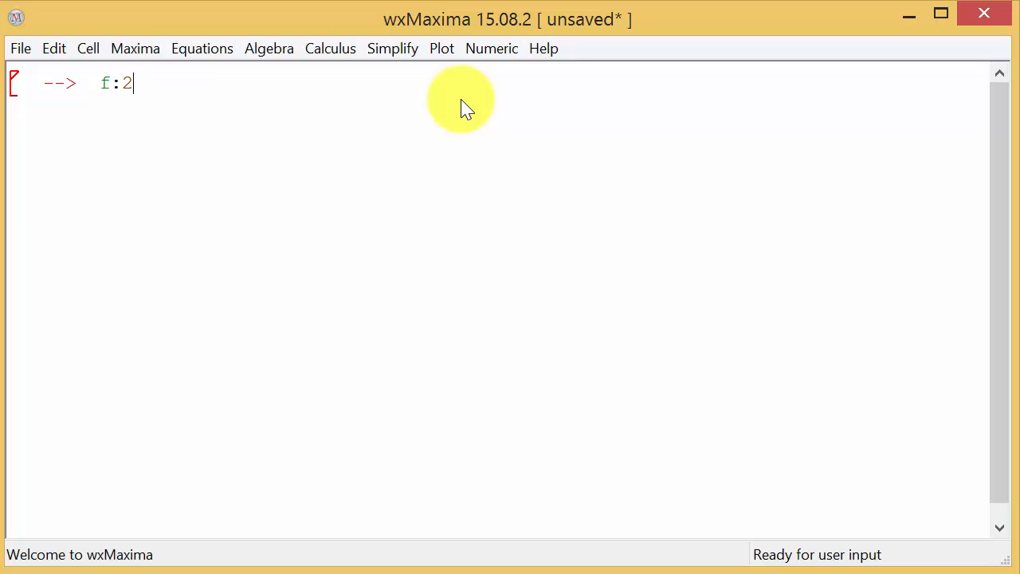
{"action": "type", "text": "*x"}
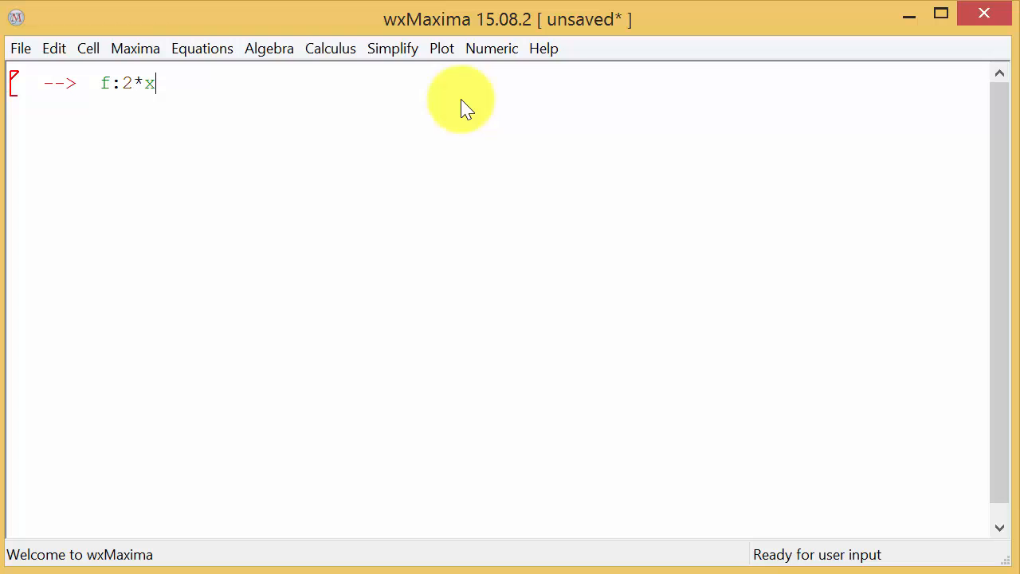
{"action": "type", "text": "-1"}
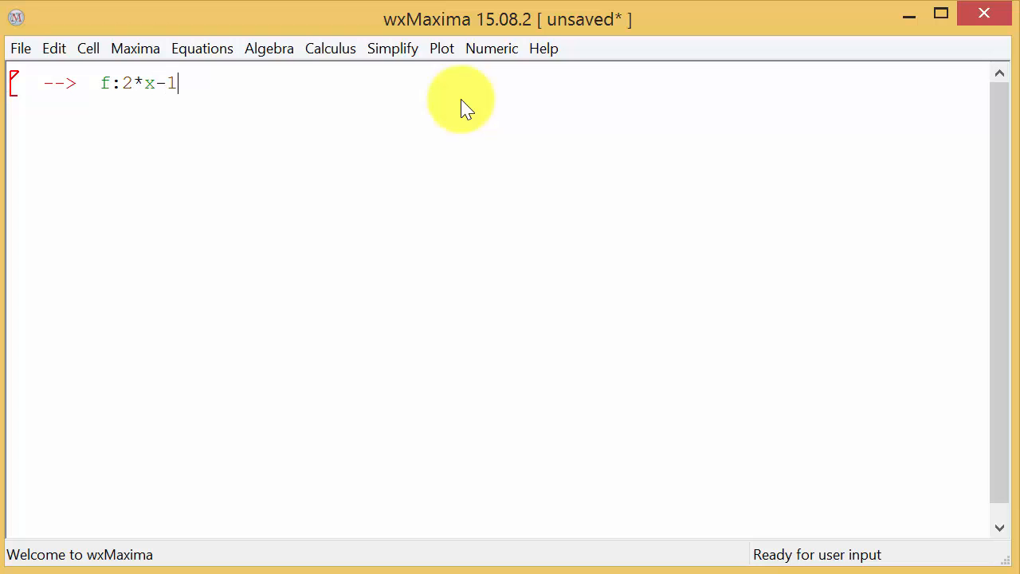
{"action": "type", "text": ";"}
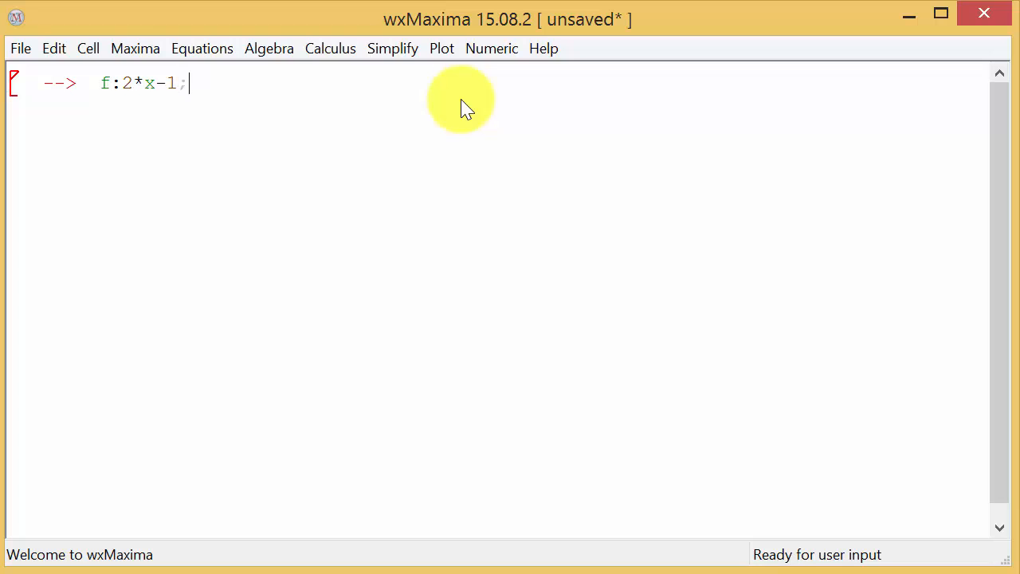
{"action": "key", "text": "Return"}
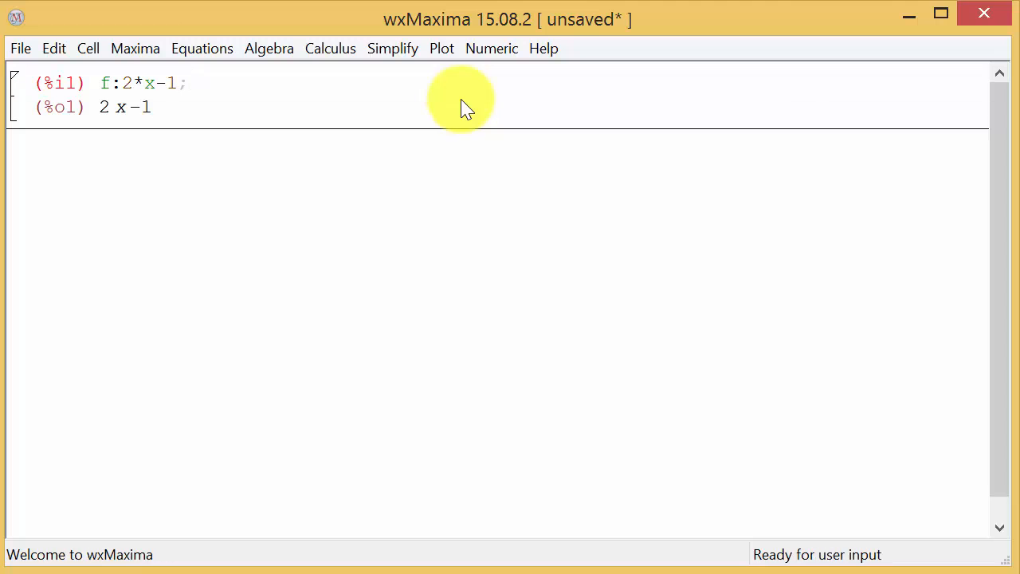
{"action": "mouse_move", "coordinate": [330, 48]}
{"action": "type", "text": "$"}
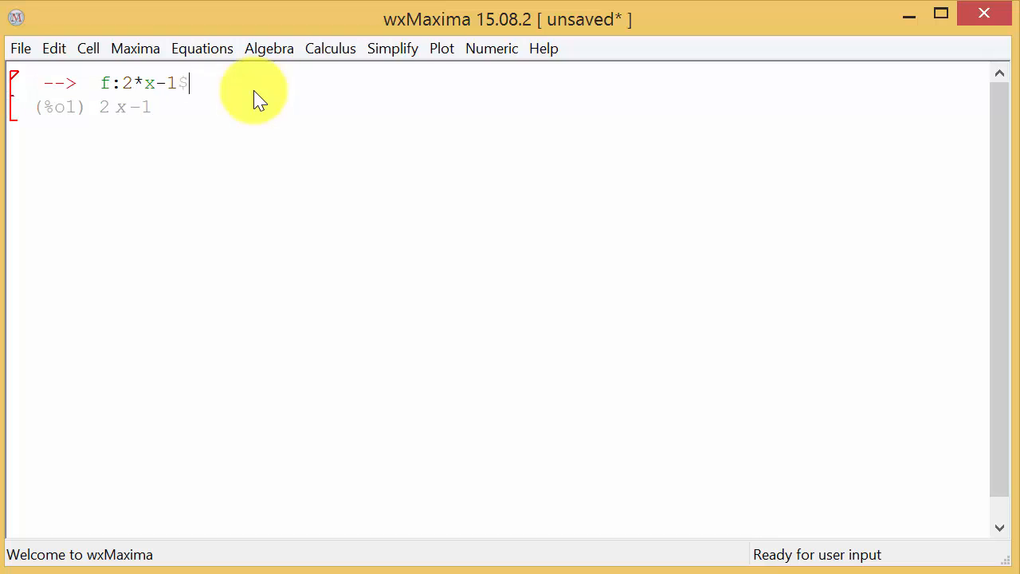
{"action": "key", "text": "Return"}
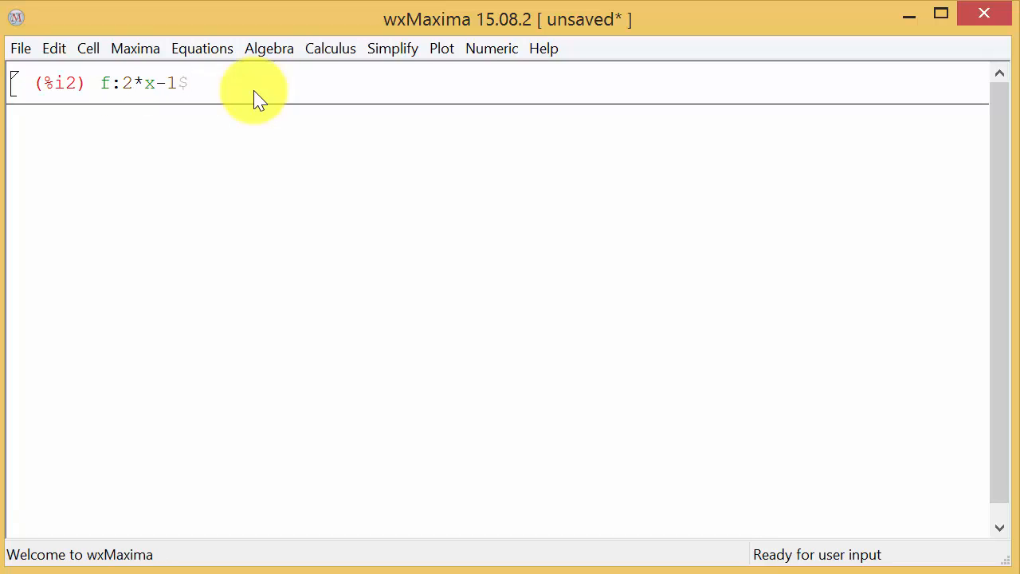
{"action": "mouse_move", "coordinate": [226, 91]}
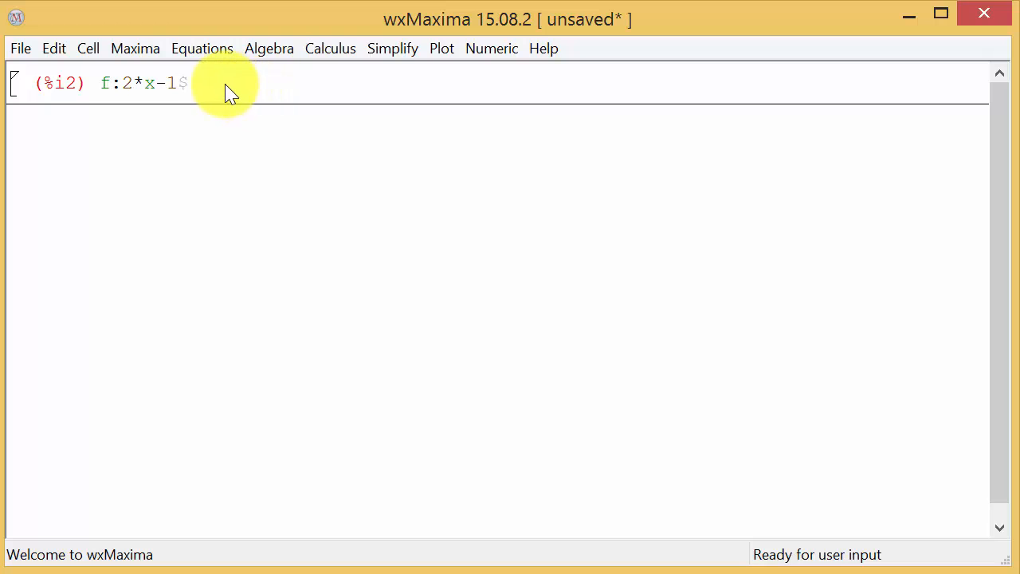
{"action": "mouse_move", "coordinate": [183, 146]}
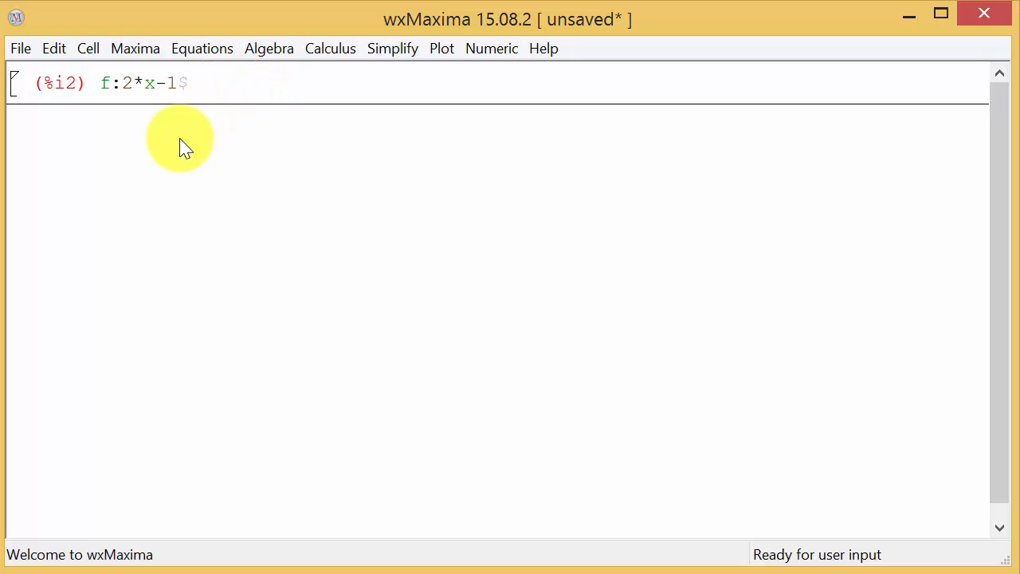
{"action": "mouse_move", "coordinate": [127, 163]}
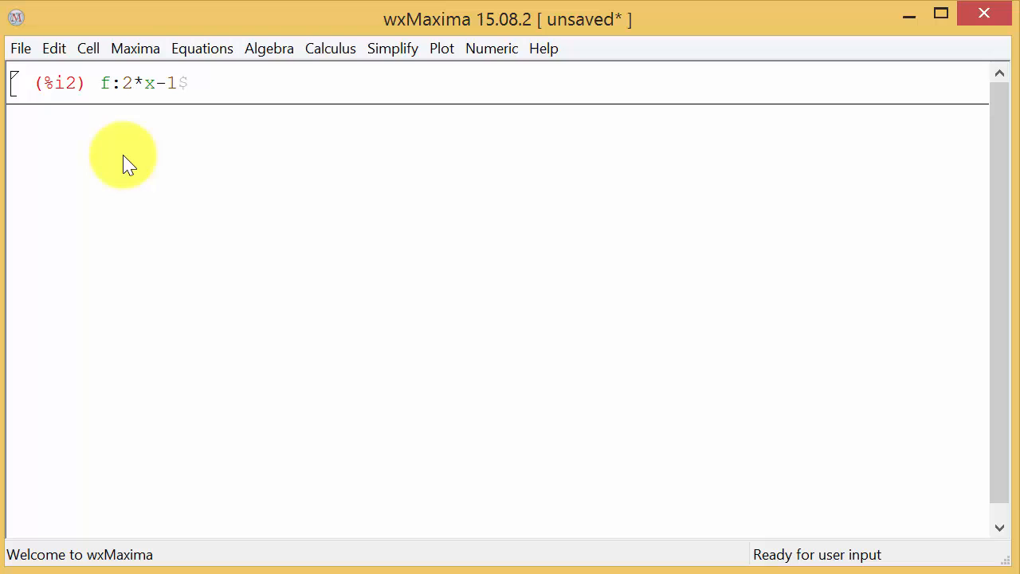
Enter g:x^2$ in its own cell, then delete that cell via Delete Selection.
{"action": "type", "text": "g"}
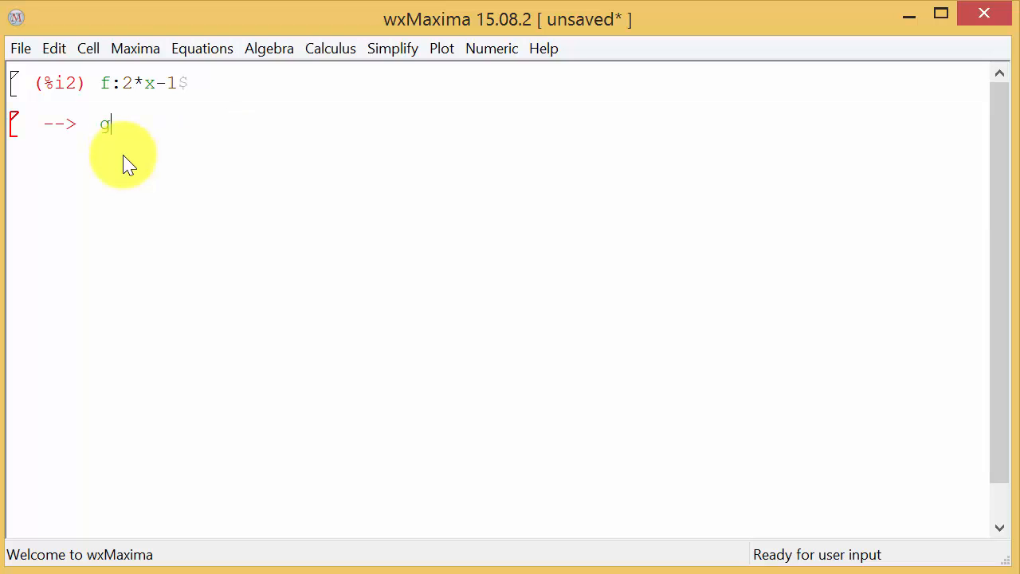
{"action": "type", "text": ":x^2$"}
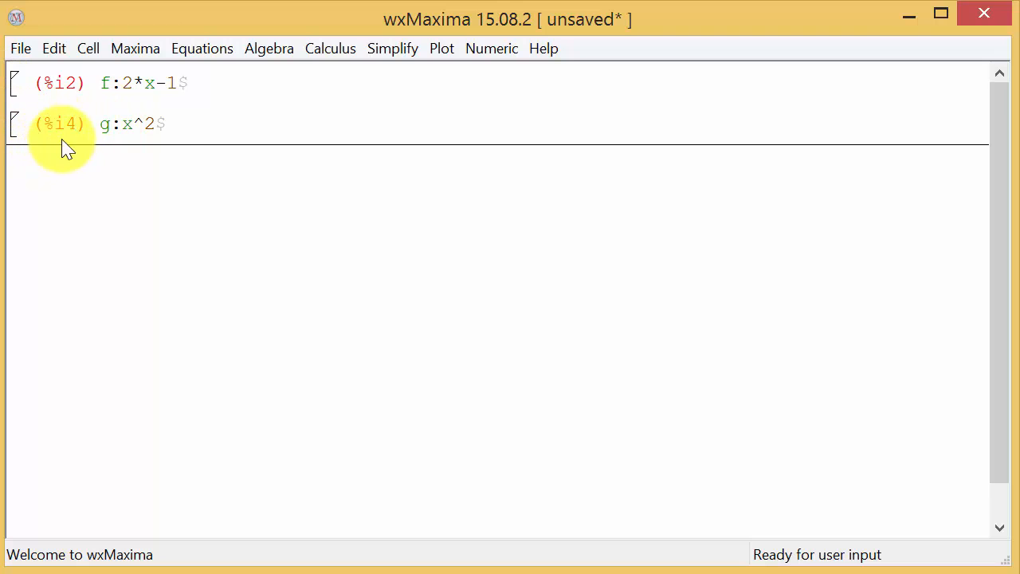
{"action": "mouse_move", "coordinate": [22, 135]}
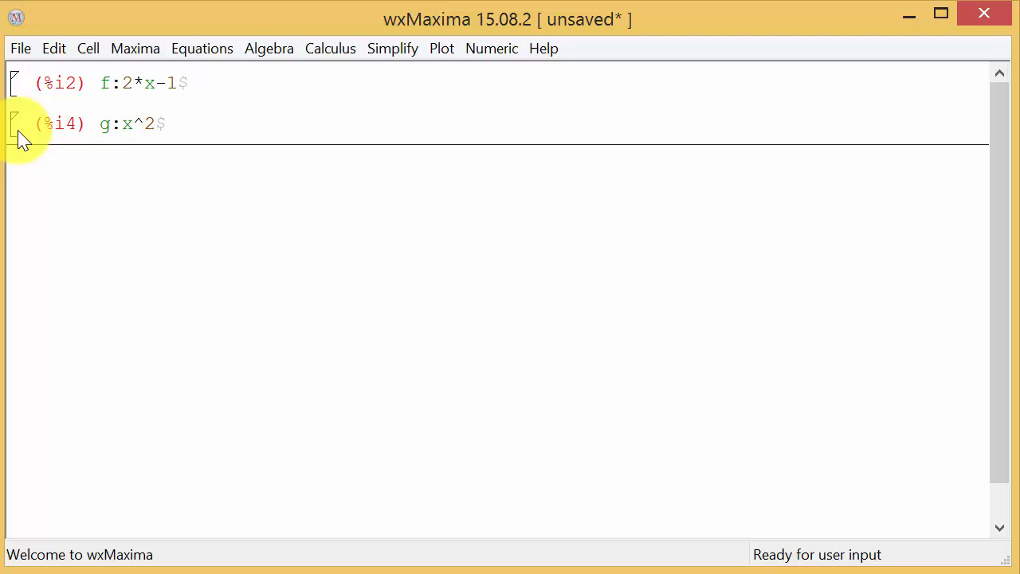
{"action": "right_click", "coordinate": [13, 124]}
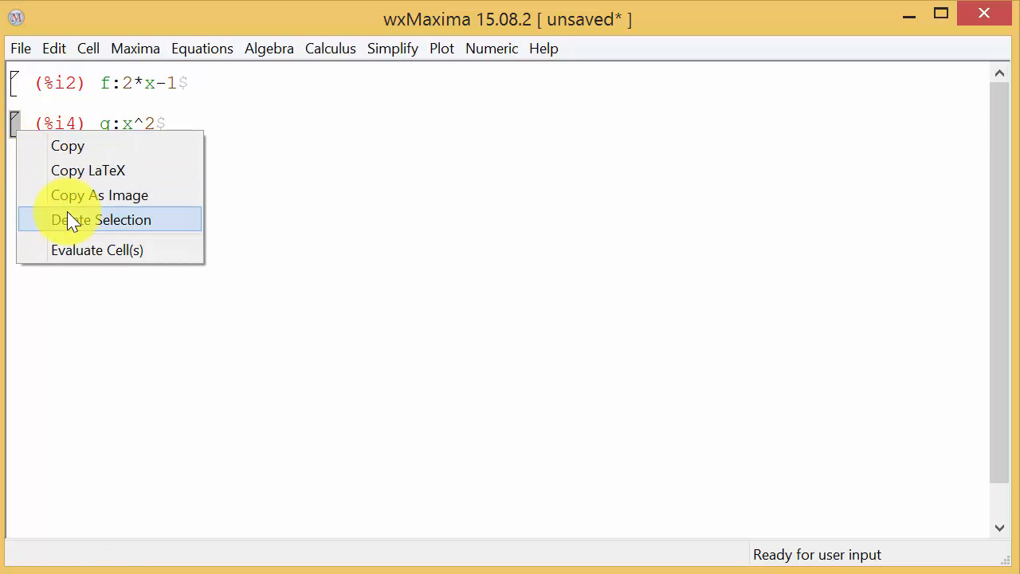
{"action": "left_click", "coordinate": [102, 220]}
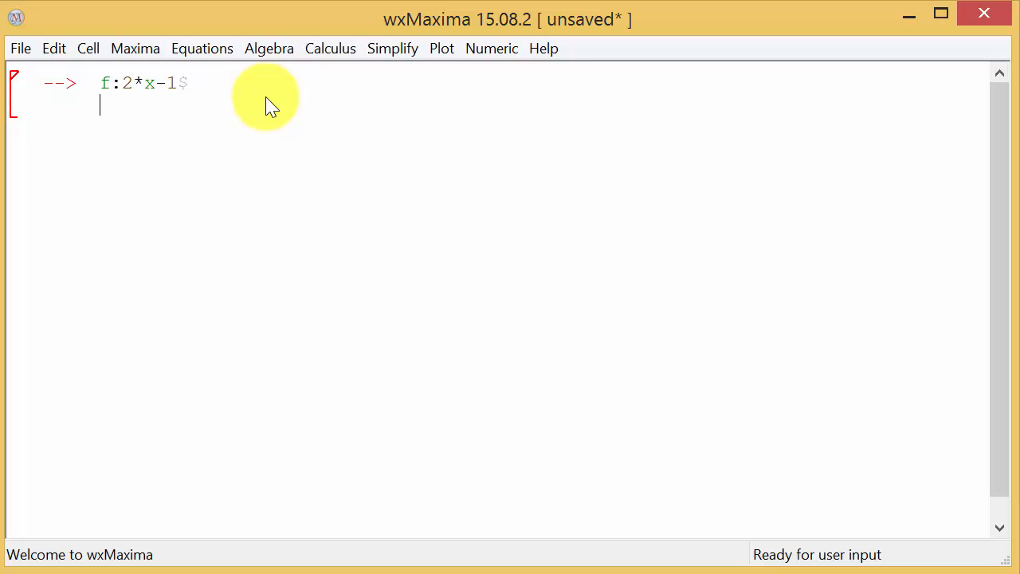
Add g:x^2+x-2$ below f in the same cell and evaluate both as %i6.
{"action": "type", "text": "g"}
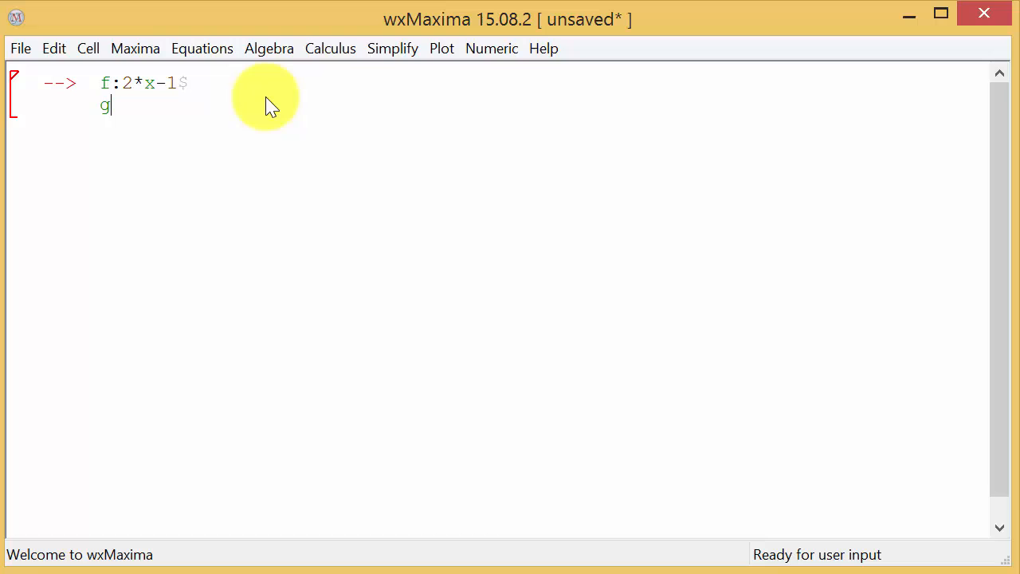
{"action": "type", "text": ":"}
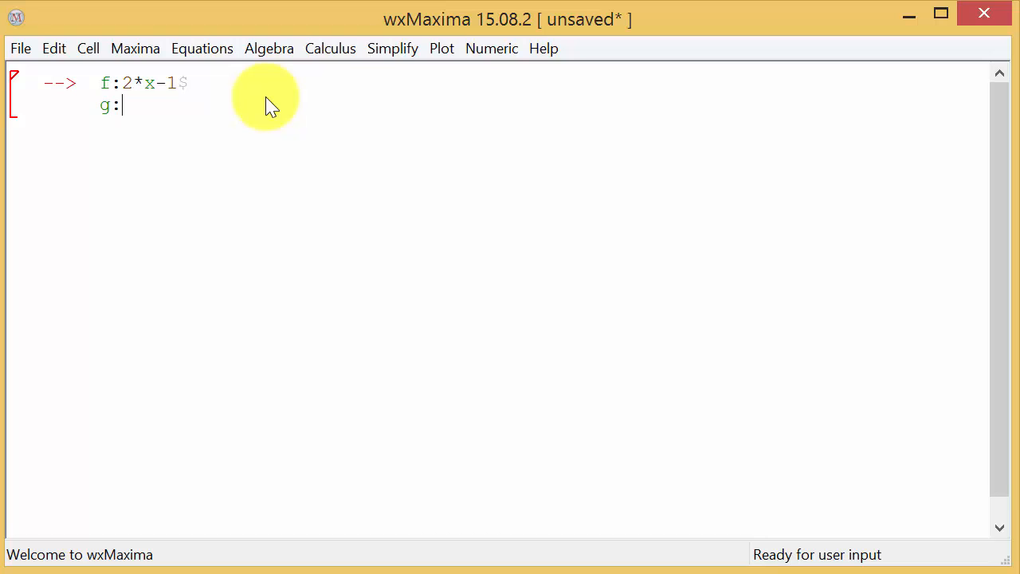
{"action": "type", "text": "x^2"}
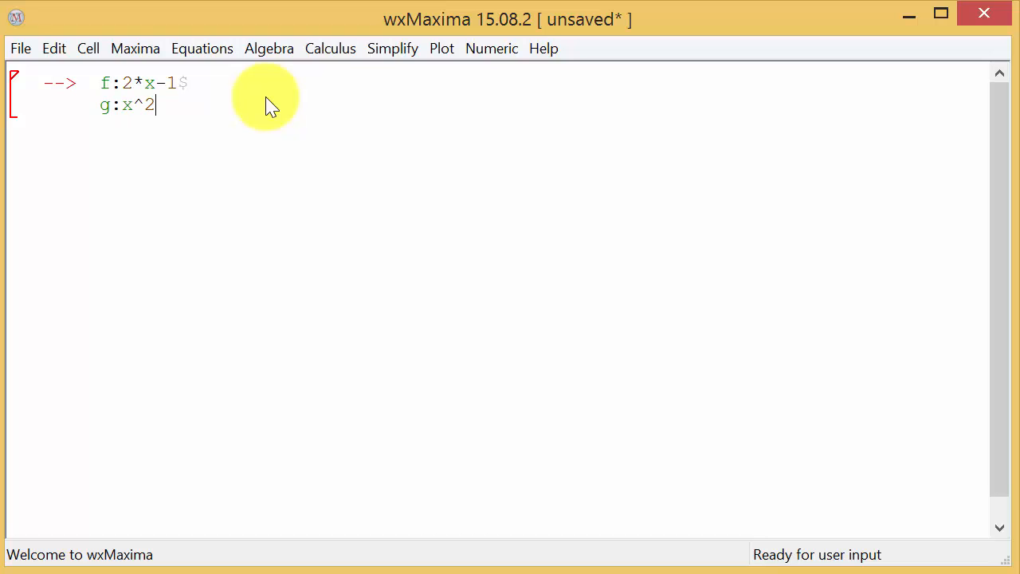
{"action": "type", "text": "+x"}
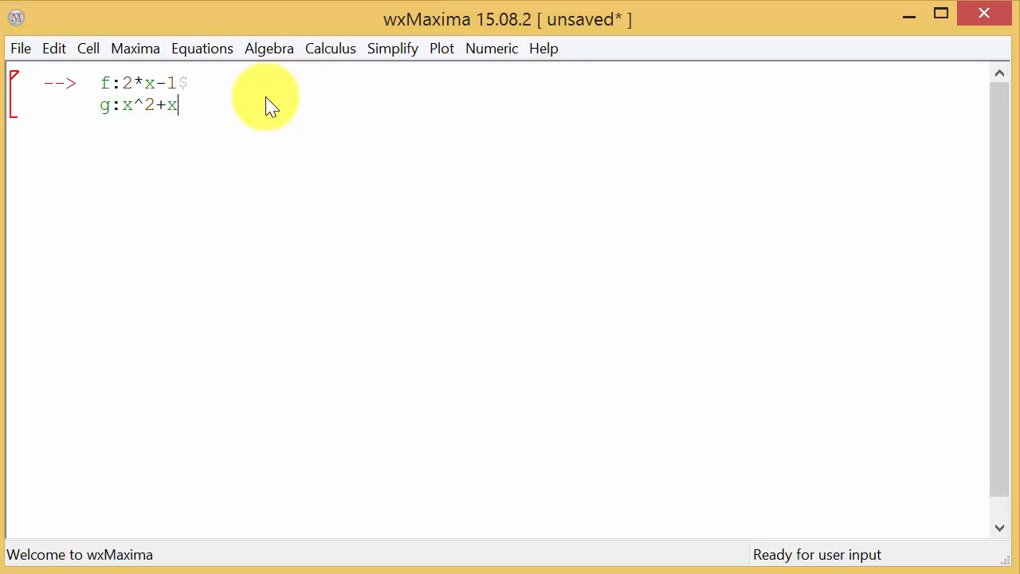
{"action": "type", "text": "-2"}
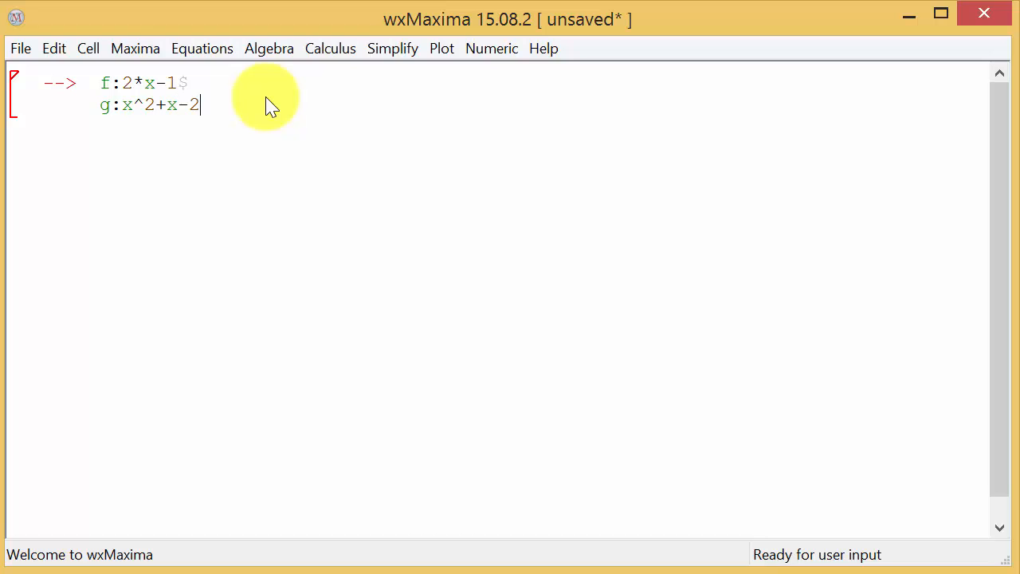
{"action": "type", "text": "$"}
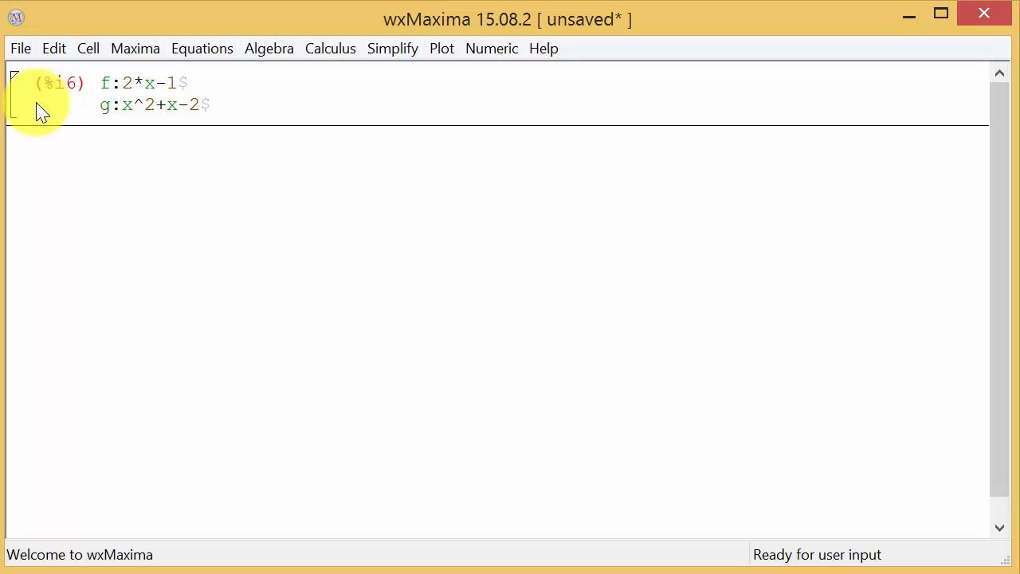
{"action": "mouse_move", "coordinate": [401, 95]}
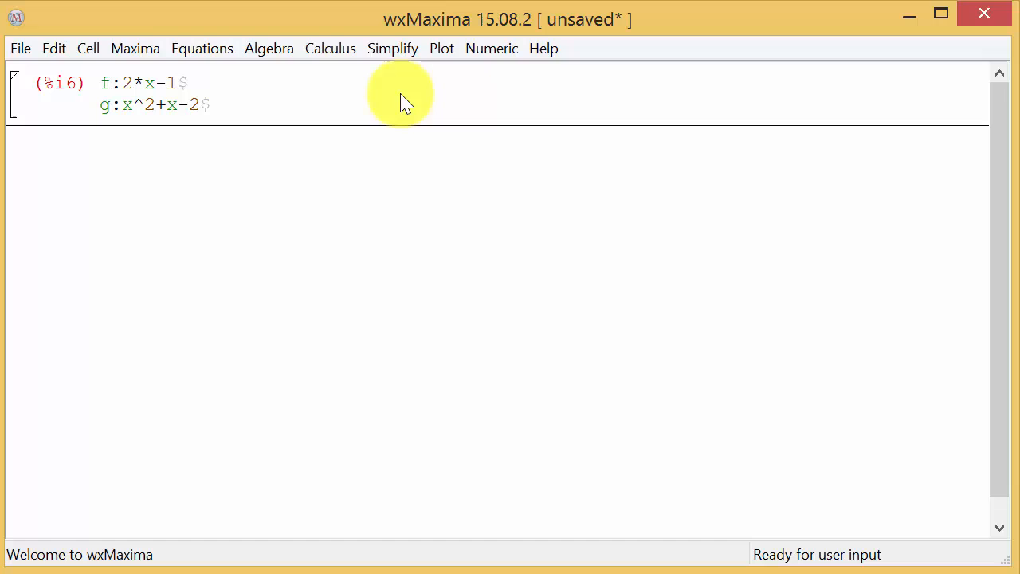
Evaluate f+g, f-g and f*g, giving x^2+3x-3, -x^2+x+1 and (2x-1)(x^2+x-2).
{"action": "type", "text": "f"}
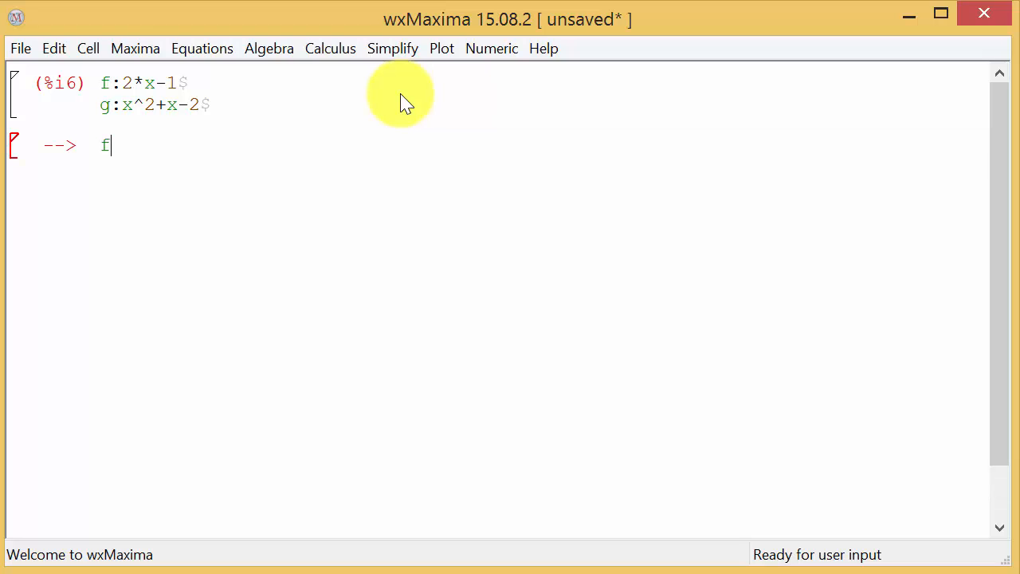
{"action": "type", "text": "+g;"}
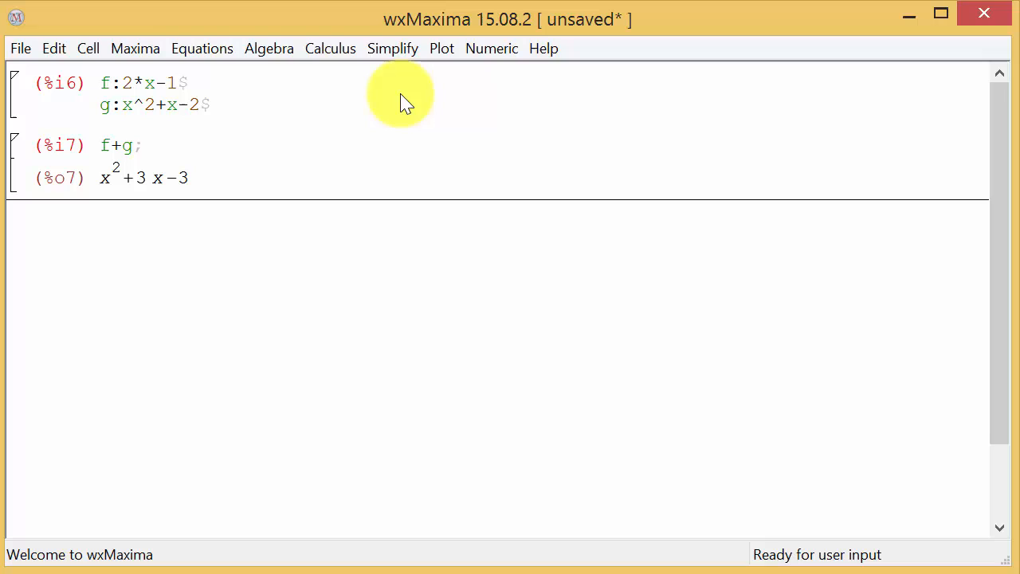
{"action": "type", "text": "f-"}
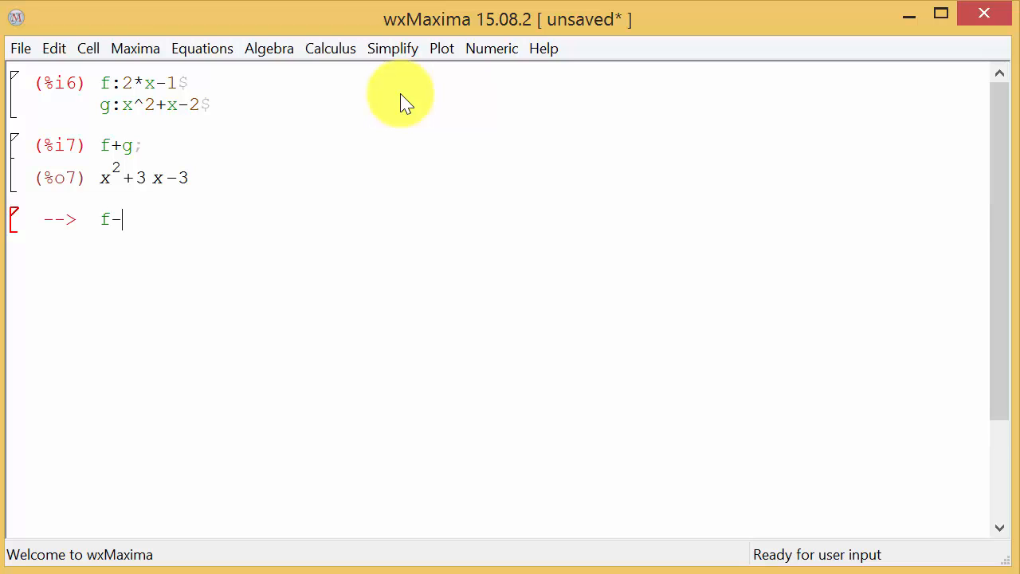
{"action": "type", "text": "g"}
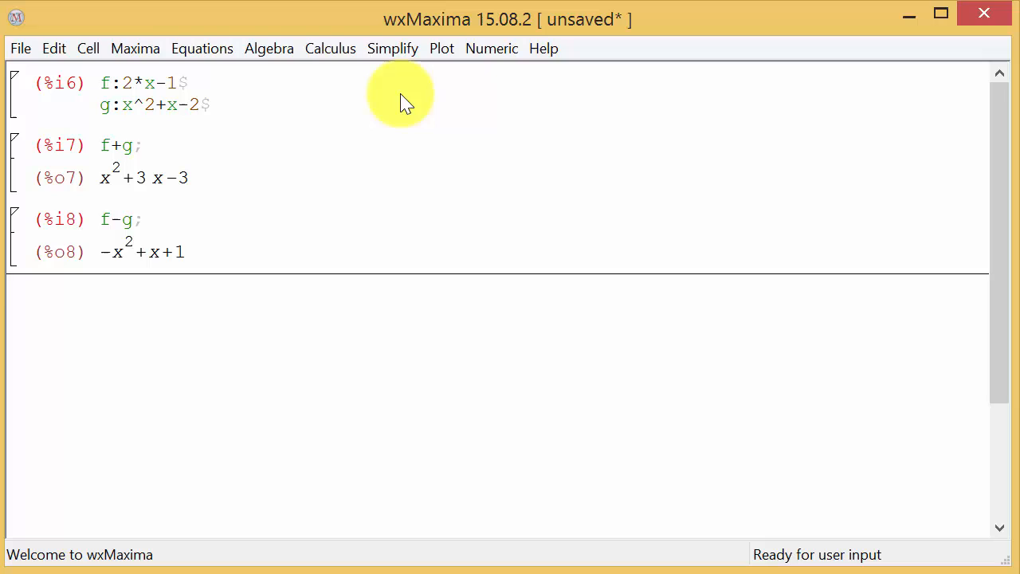
{"action": "type", "text": "f*g"}
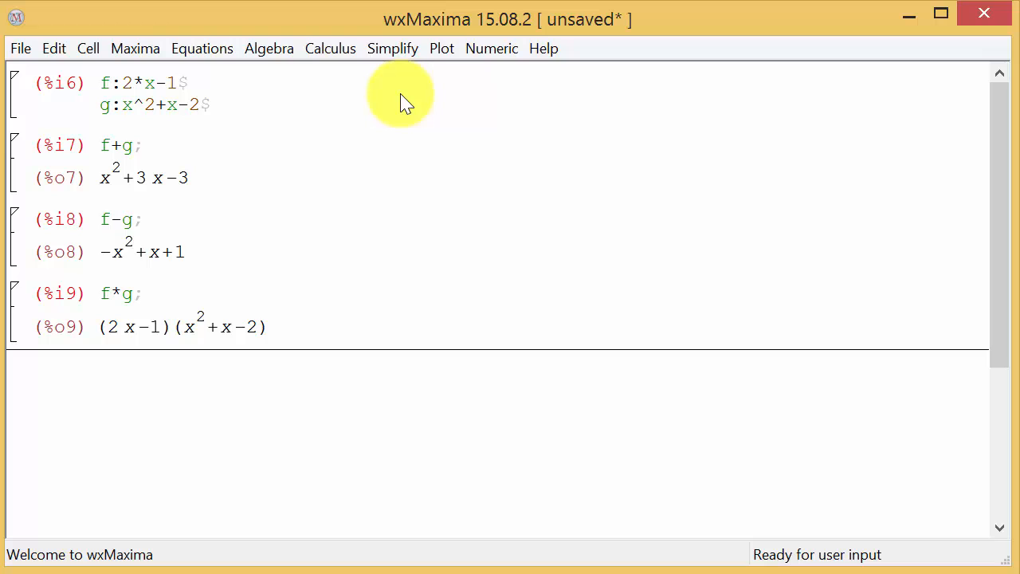
{"action": "mouse_move", "coordinate": [119, 322]}
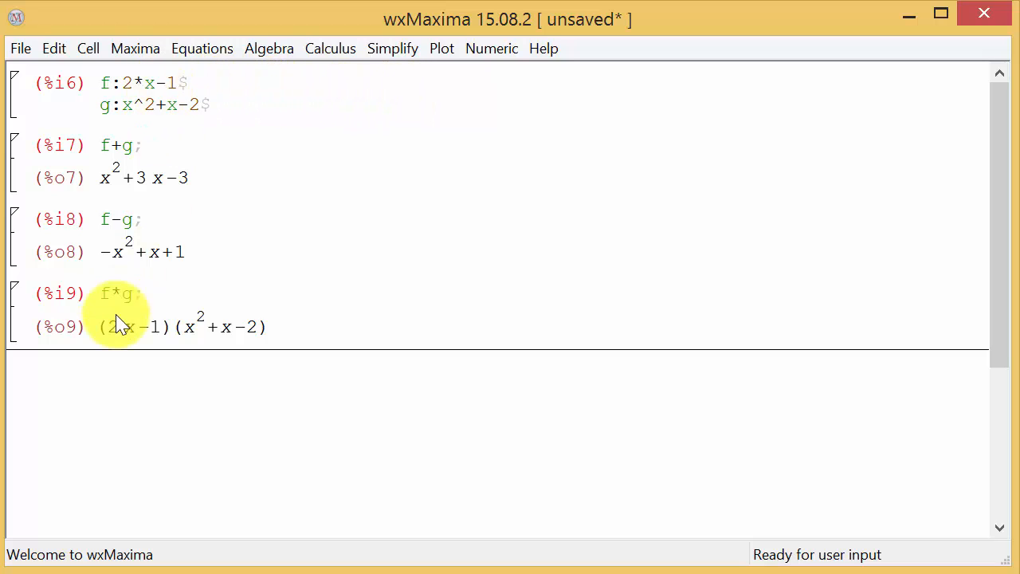
{"action": "mouse_move", "coordinate": [151, 106]}
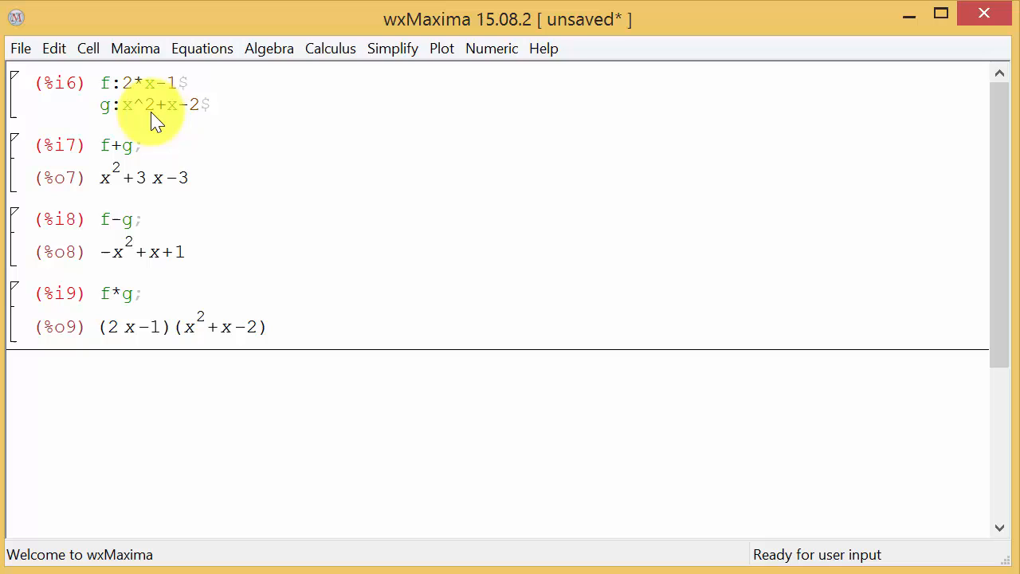
{"action": "mouse_move", "coordinate": [491, 204]}
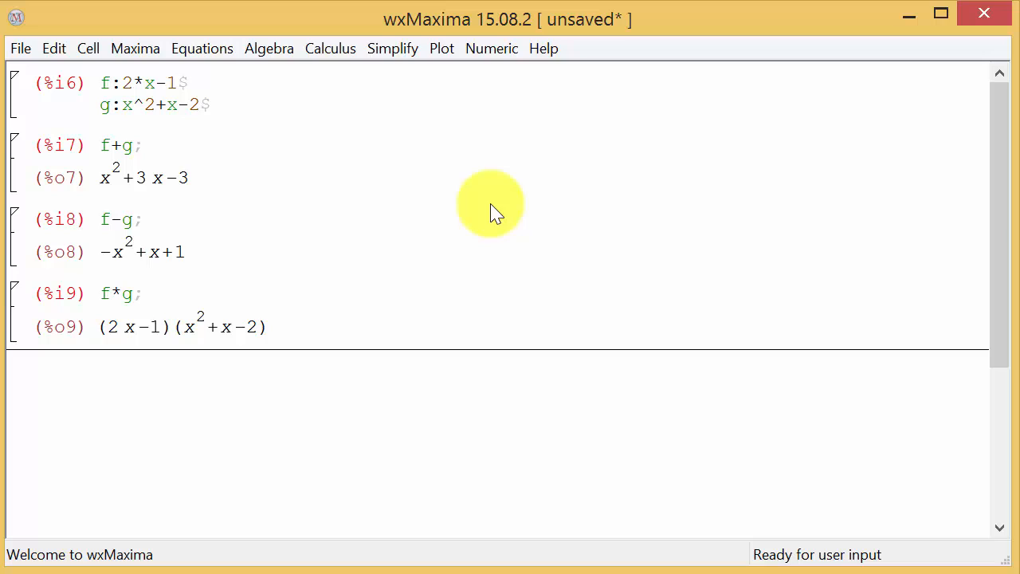
Enter expand(%) in a new cell targeting the previous product output.
{"action": "type", "text": "expand"}
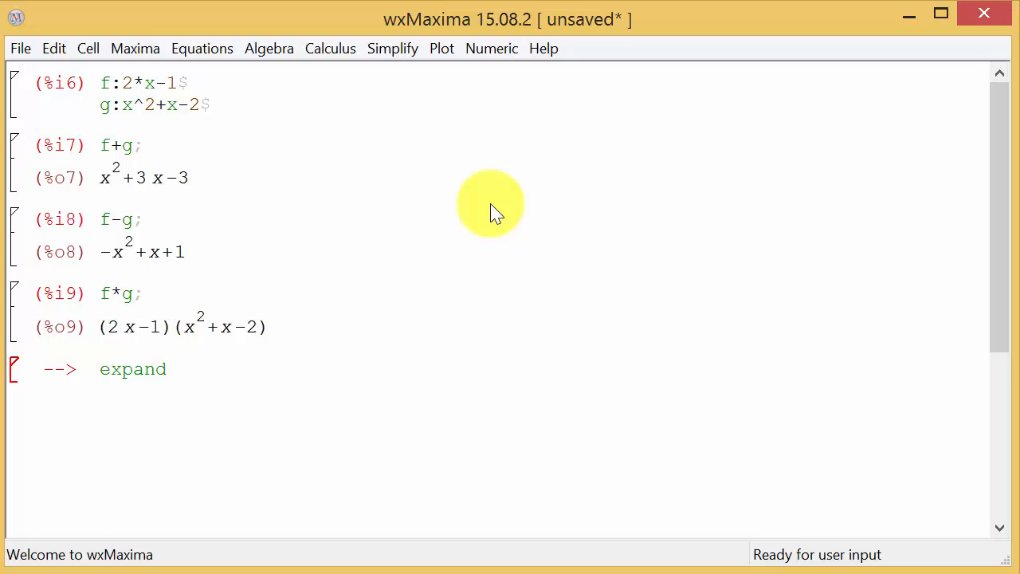
{"action": "type", "text": "()"}
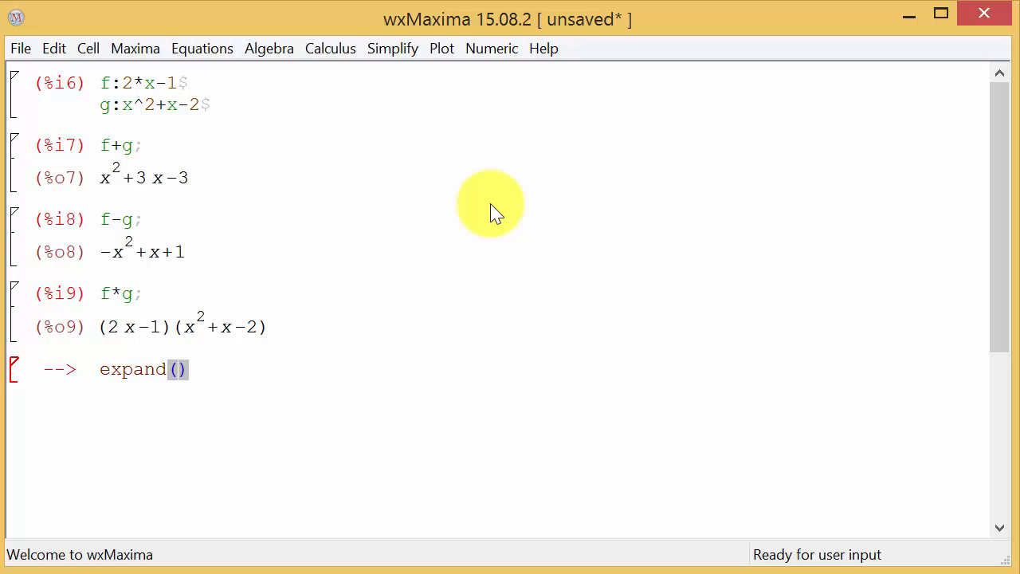
{"action": "mouse_move", "coordinate": [459, 199]}
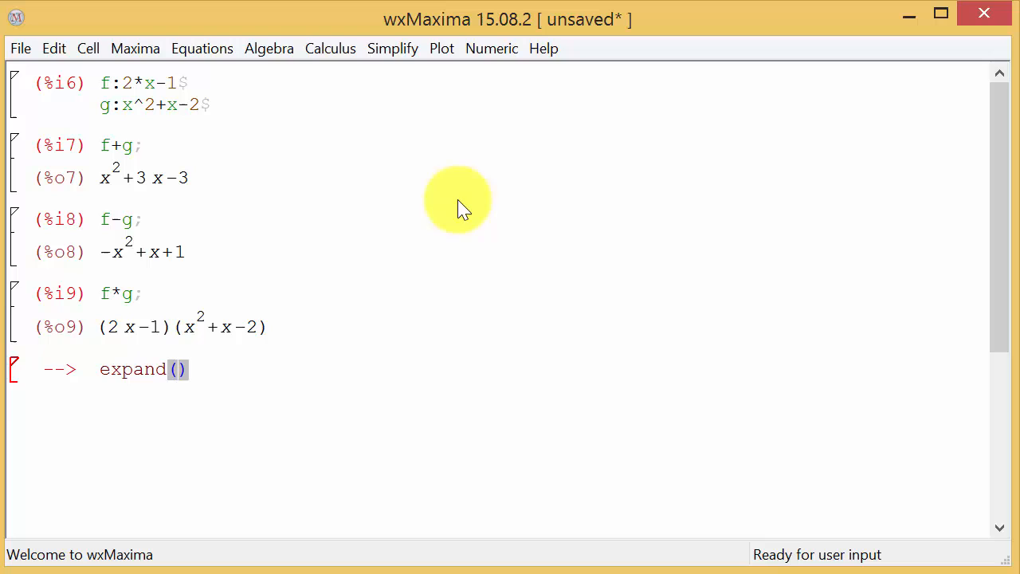
{"action": "mouse_move", "coordinate": [222, 330]}
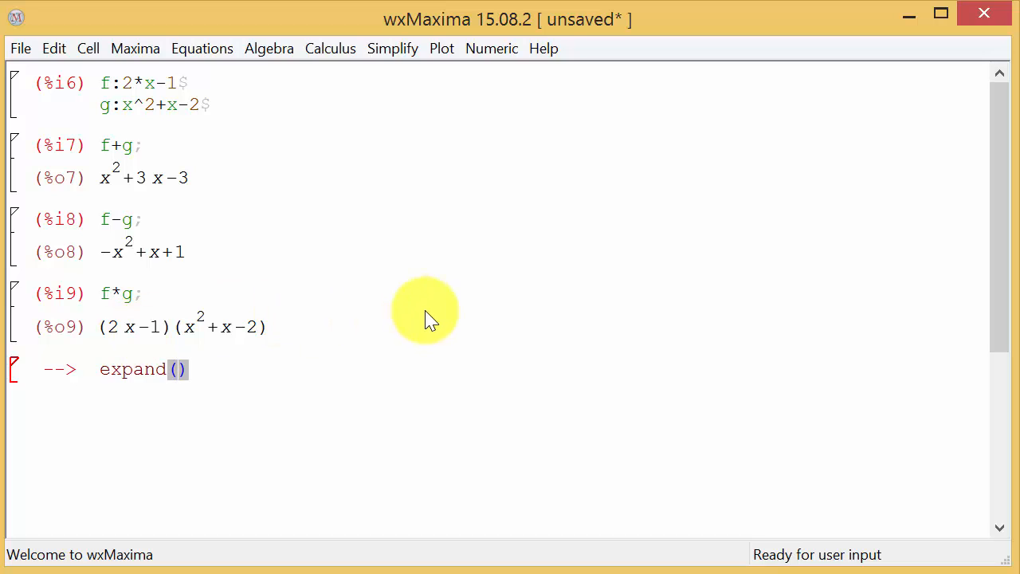
{"action": "mouse_move", "coordinate": [207, 329]}
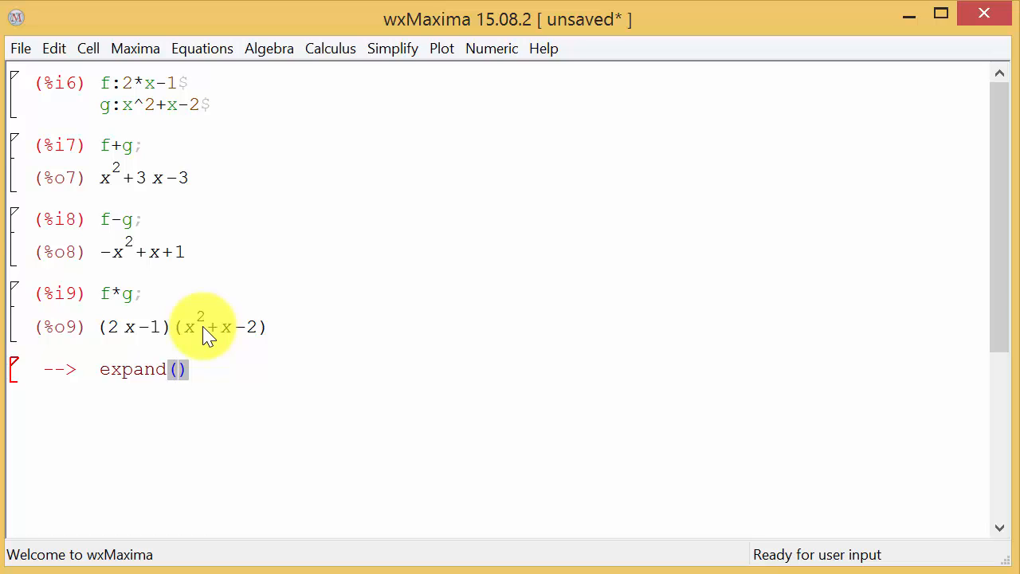
{"action": "type", "text": "%"}
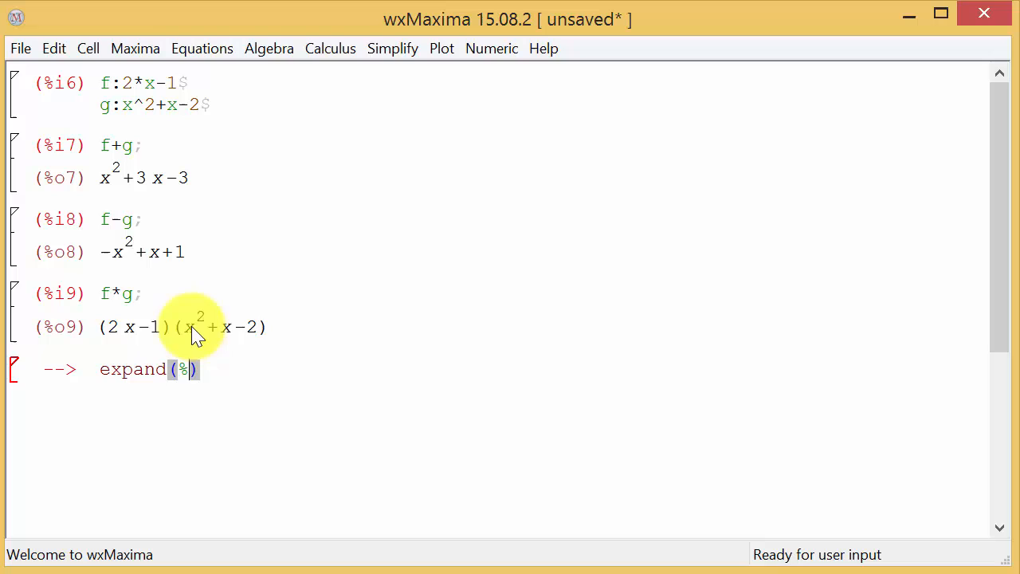
{"action": "mouse_move", "coordinate": [528, 287]}
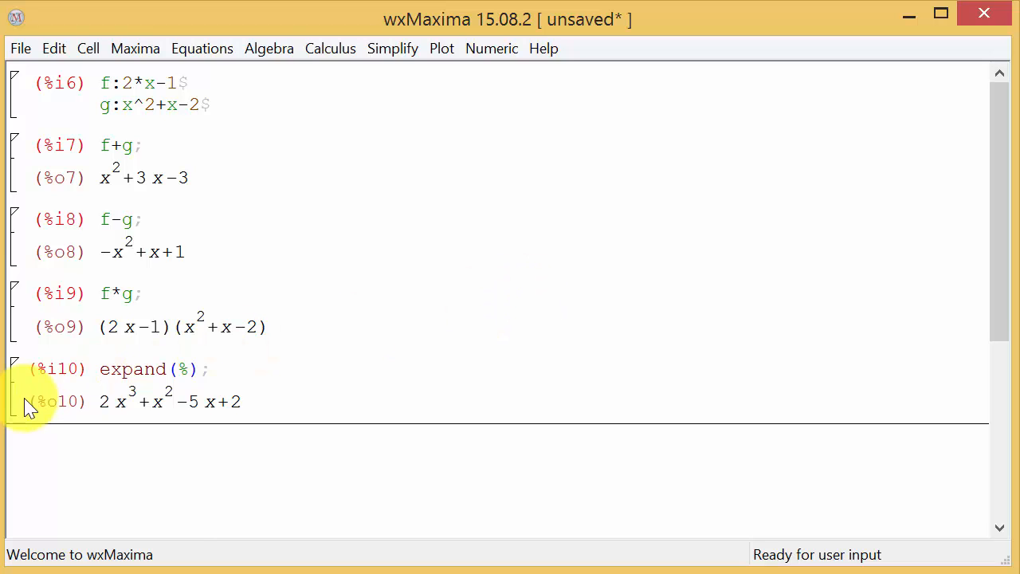
Delete the expand(%) cell and evaluate expand(f*g) in the product cell, giving 2x^3+x^2-5x+2.
{"action": "right_click", "coordinate": [31, 406]}
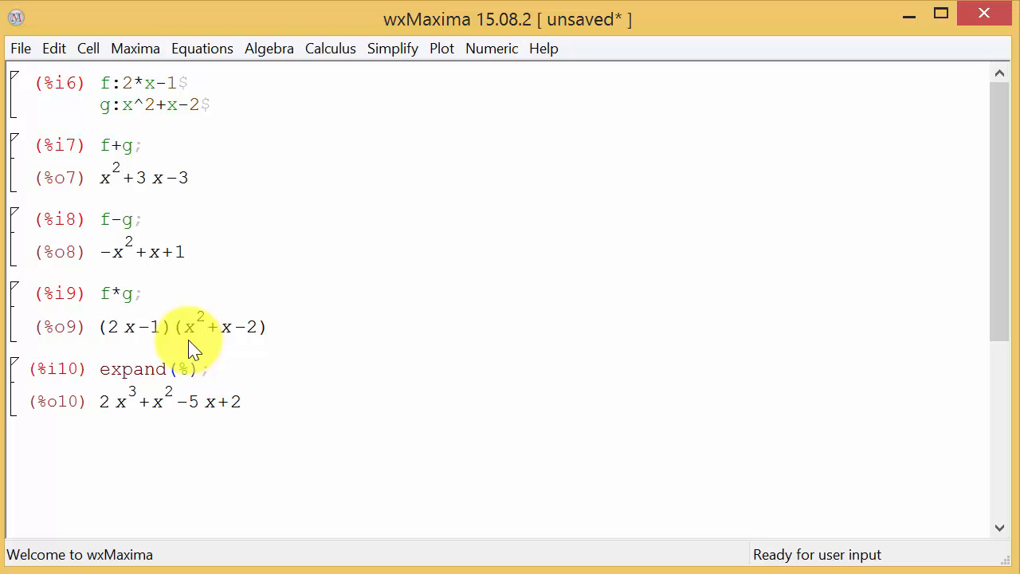
{"action": "mouse_move", "coordinate": [143, 330]}
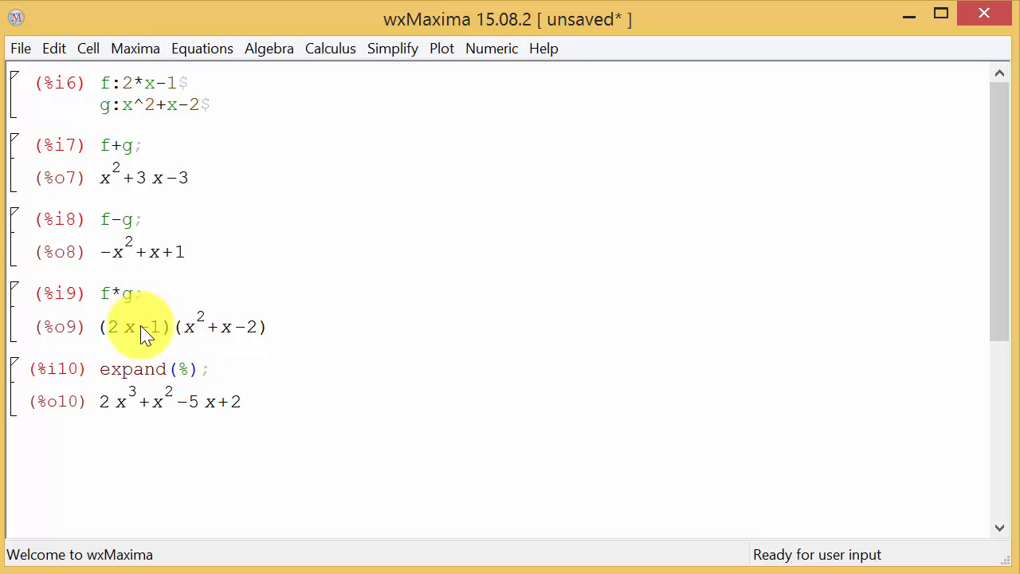
{"action": "mouse_move", "coordinate": [19, 408]}
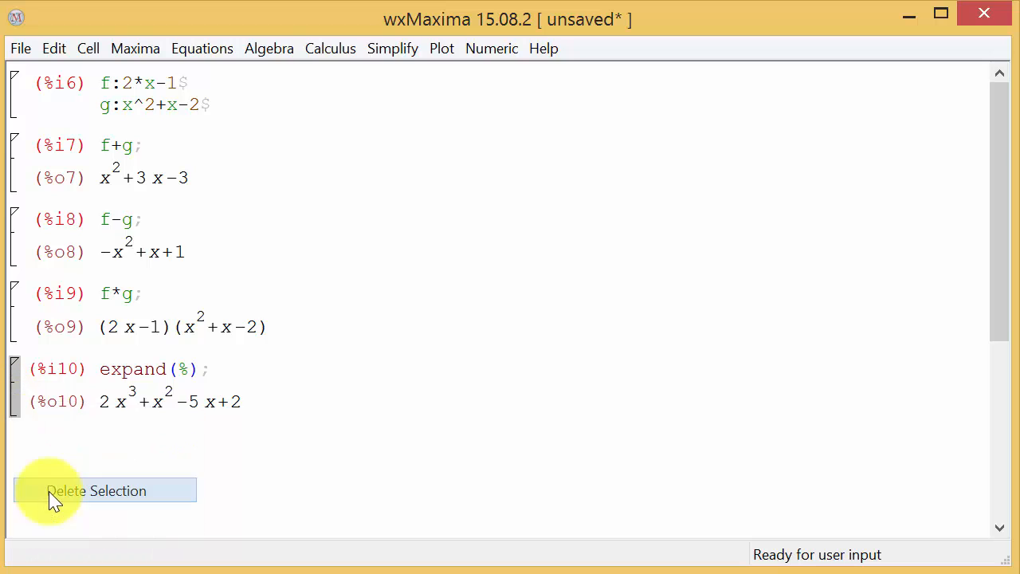
{"action": "left_click", "coordinate": [96, 491]}
{"action": "type", "text": "e"}
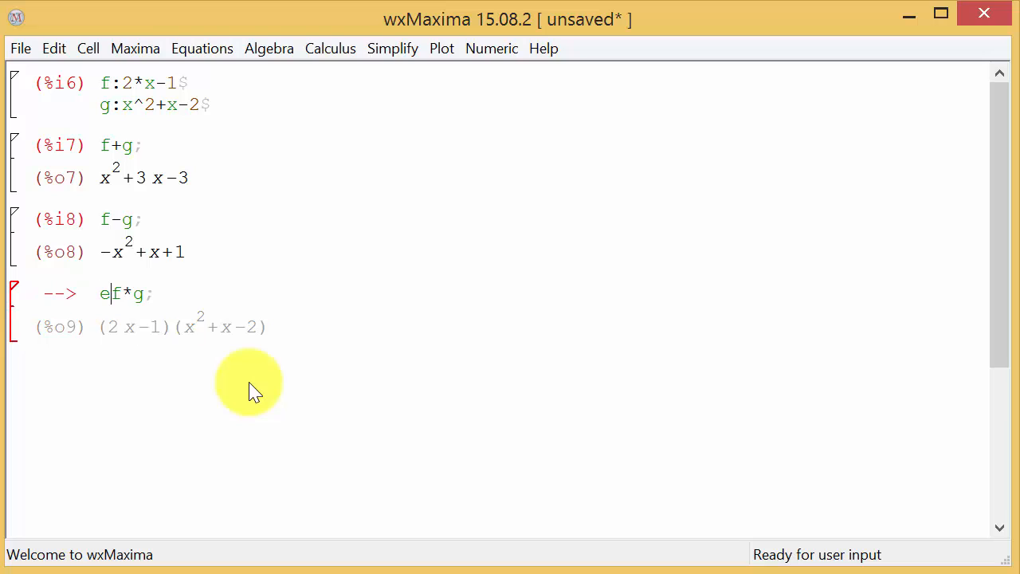
{"action": "type", "text": "xpand("}
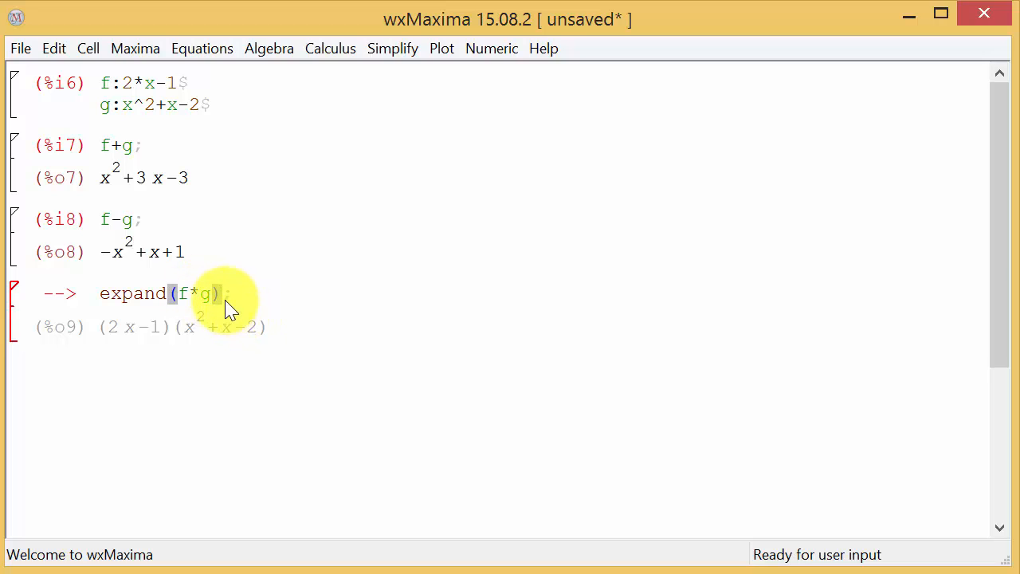
{"action": "mouse_move", "coordinate": [274, 299]}
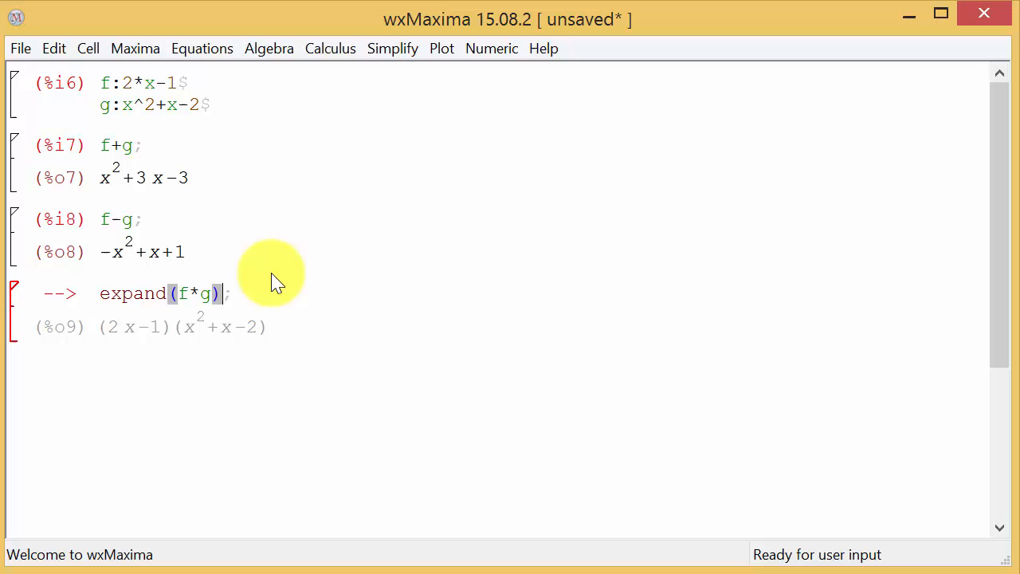
{"action": "key", "text": "Return"}
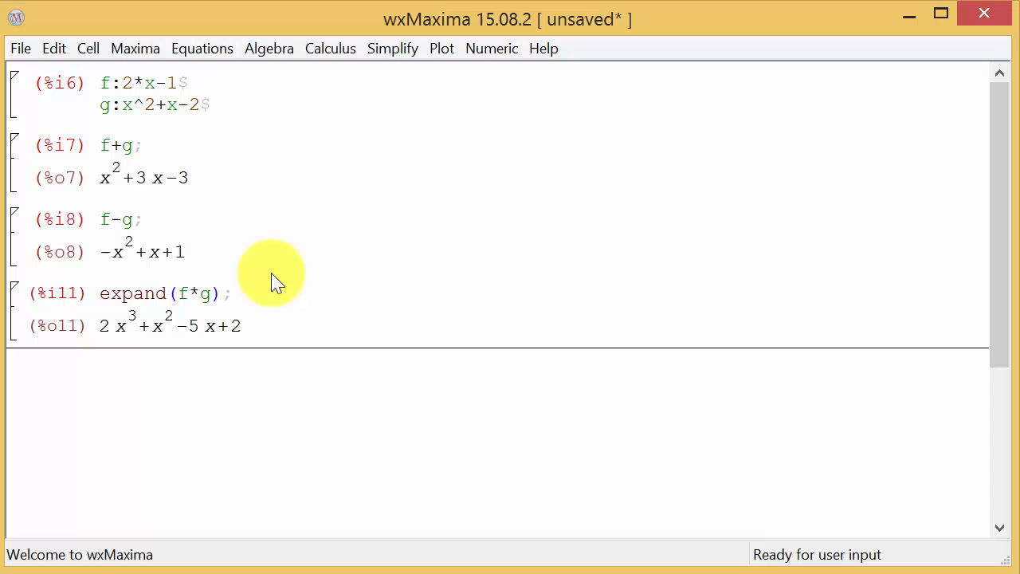
Evaluate f/g, giving the quotient (2x-1)/(x^2+x-2).
{"action": "type", "text": "f/"}
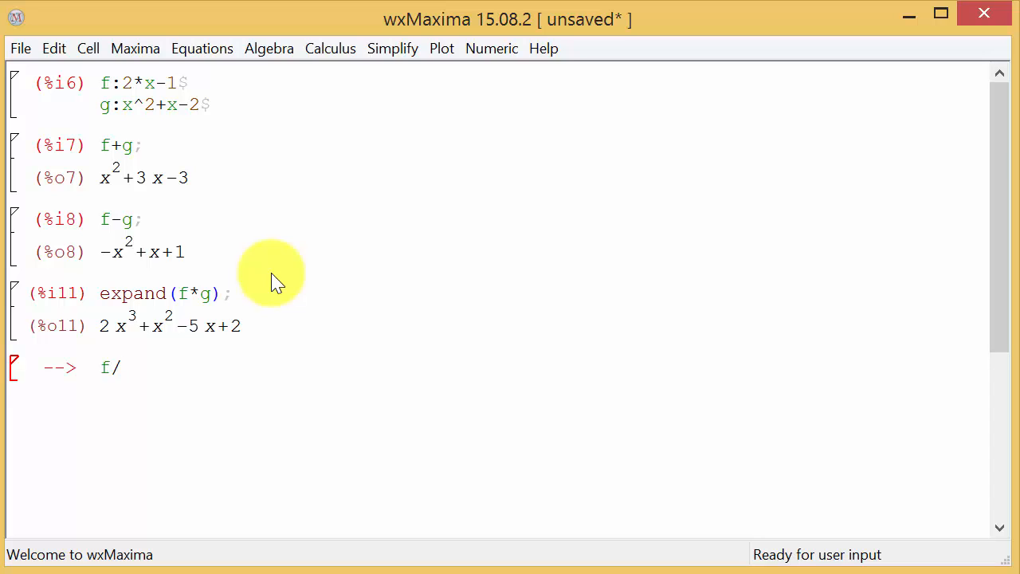
{"action": "type", "text": "g"}
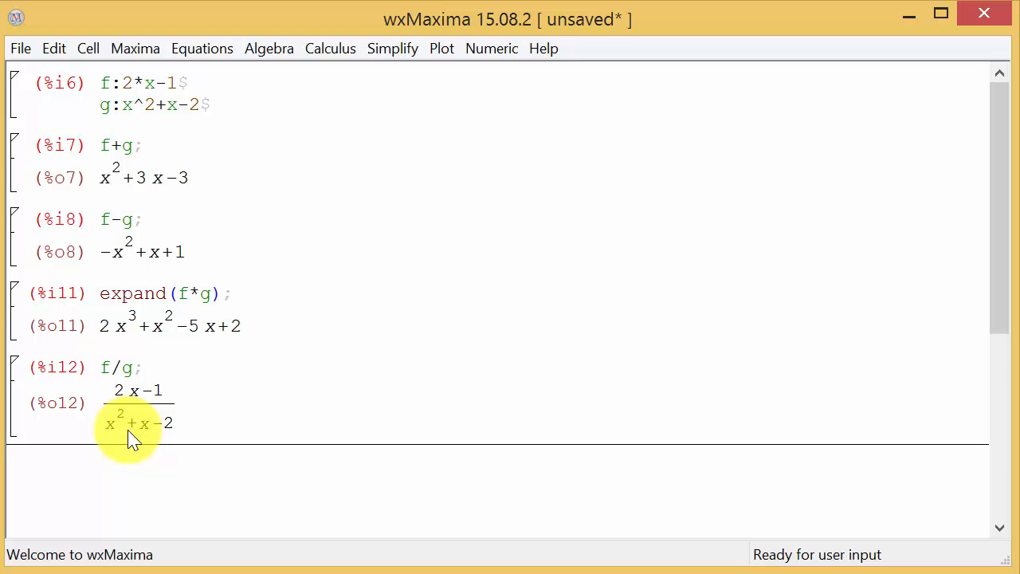
{"action": "mouse_move", "coordinate": [162, 430]}
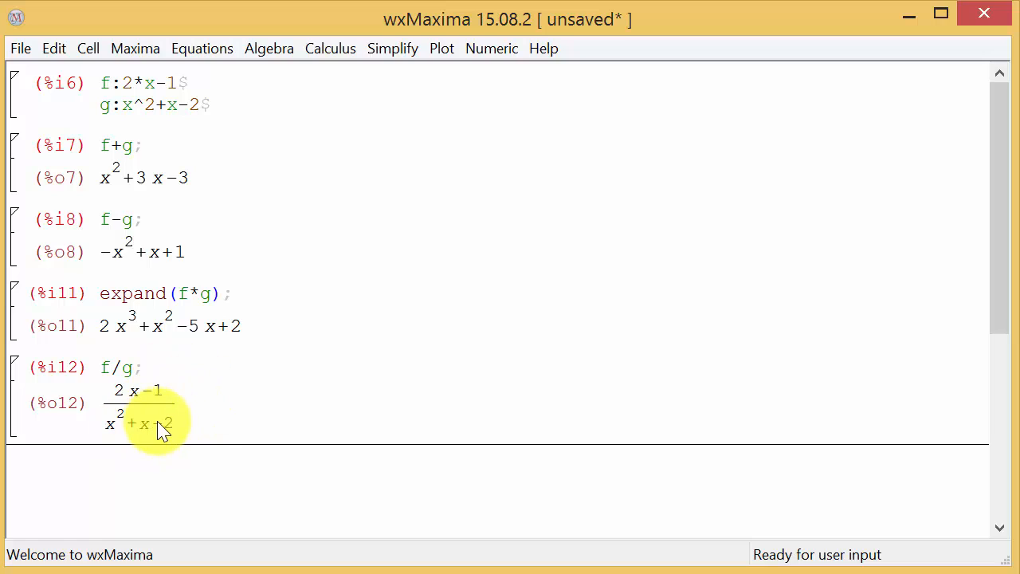
{"action": "mouse_move", "coordinate": [191, 414]}
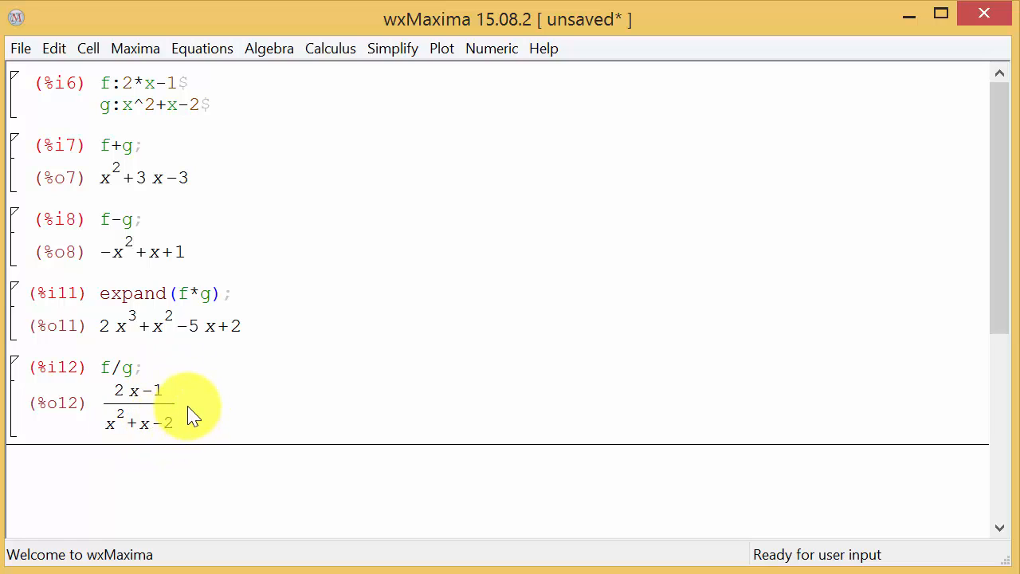
Evaluate factor(%), giving (2x-1)/((x-1)(x+2)).
{"action": "type", "text": "f"}
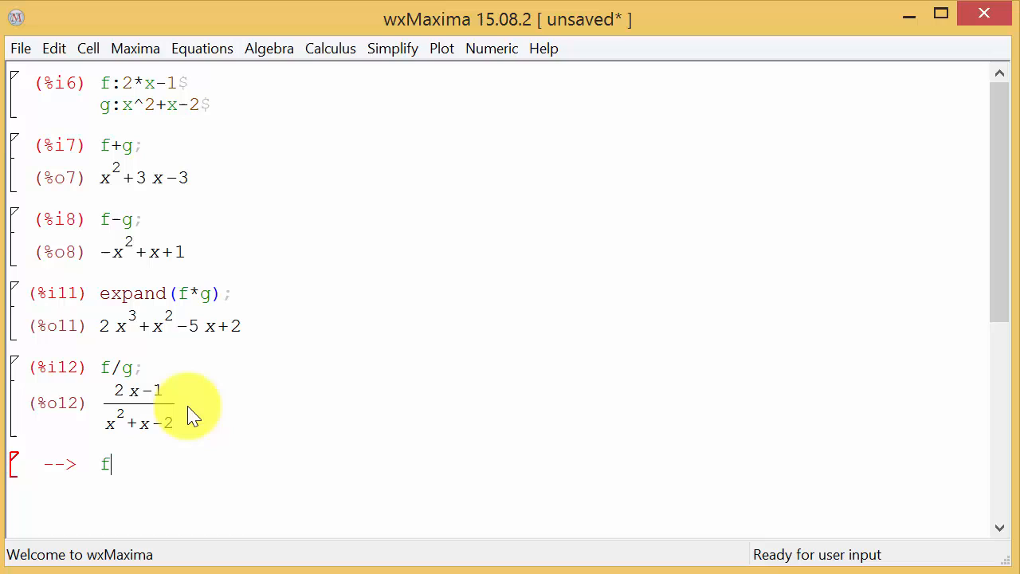
{"action": "type", "text": "actor"}
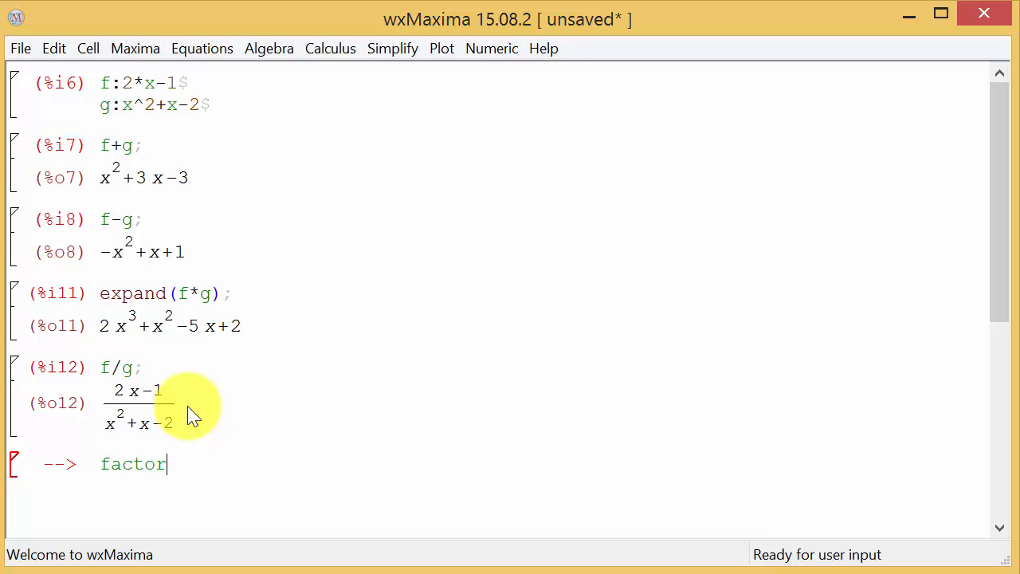
{"action": "type", "text": "("}
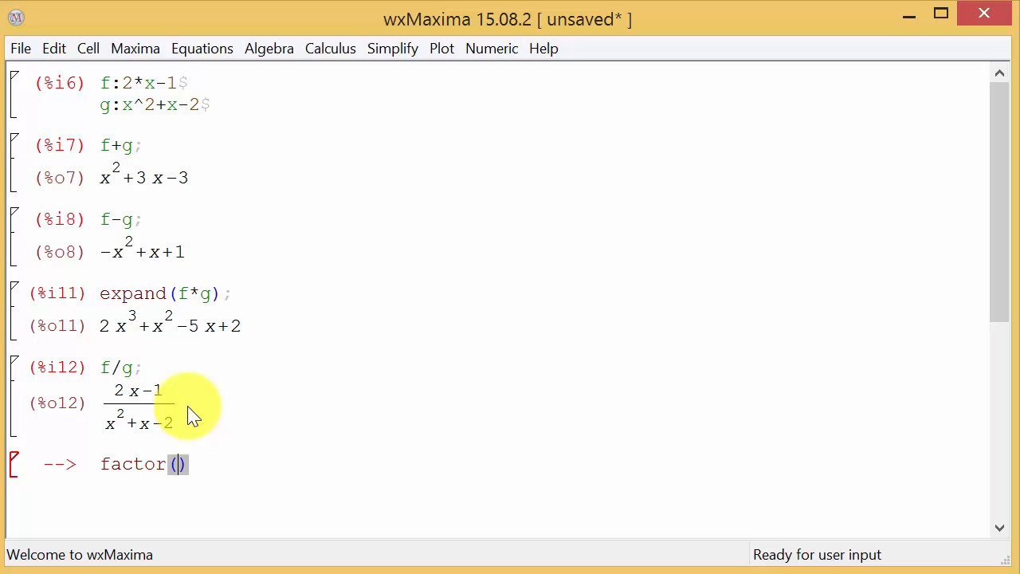
{"action": "type", "text": "%"}
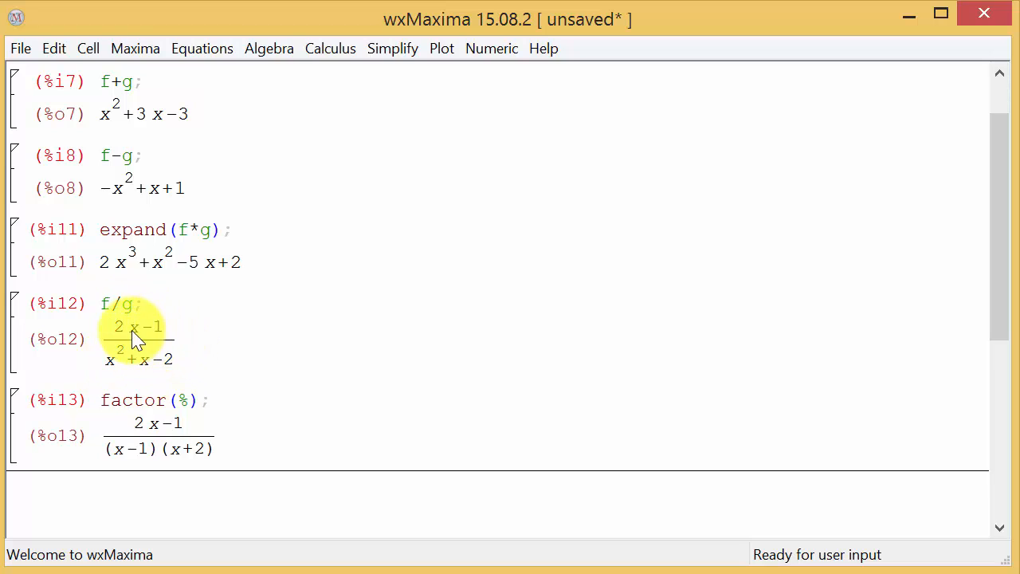
{"action": "mouse_move", "coordinate": [119, 366]}
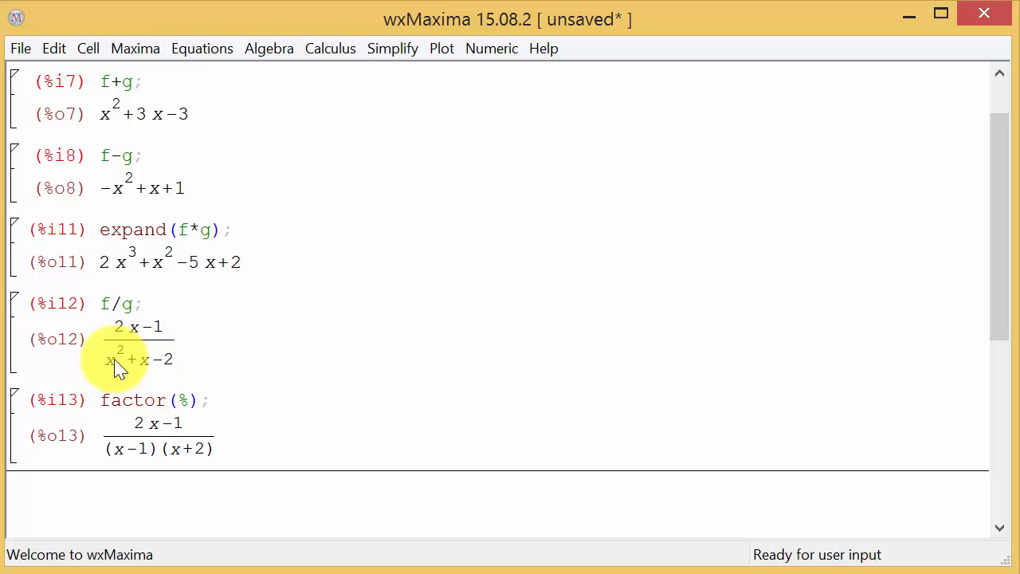
{"action": "mouse_move", "coordinate": [229, 449]}
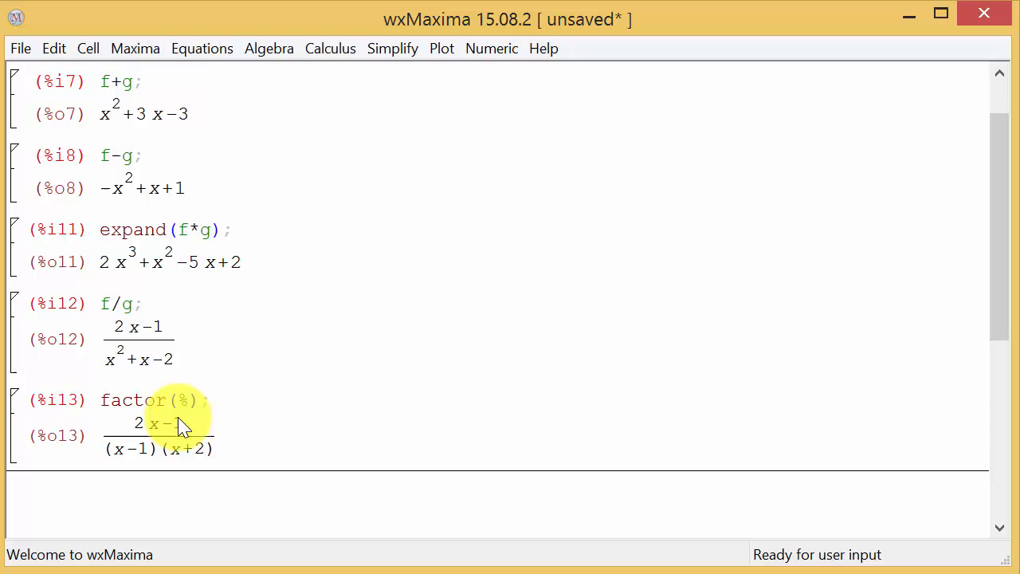
{"action": "mouse_move", "coordinate": [271, 363]}
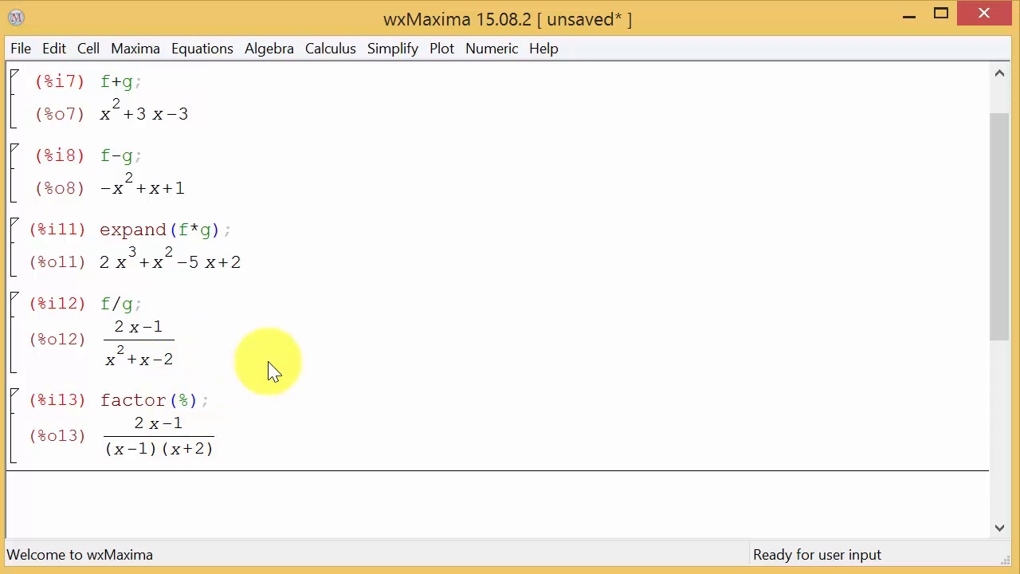
{"action": "mouse_move", "coordinate": [599, 265]}
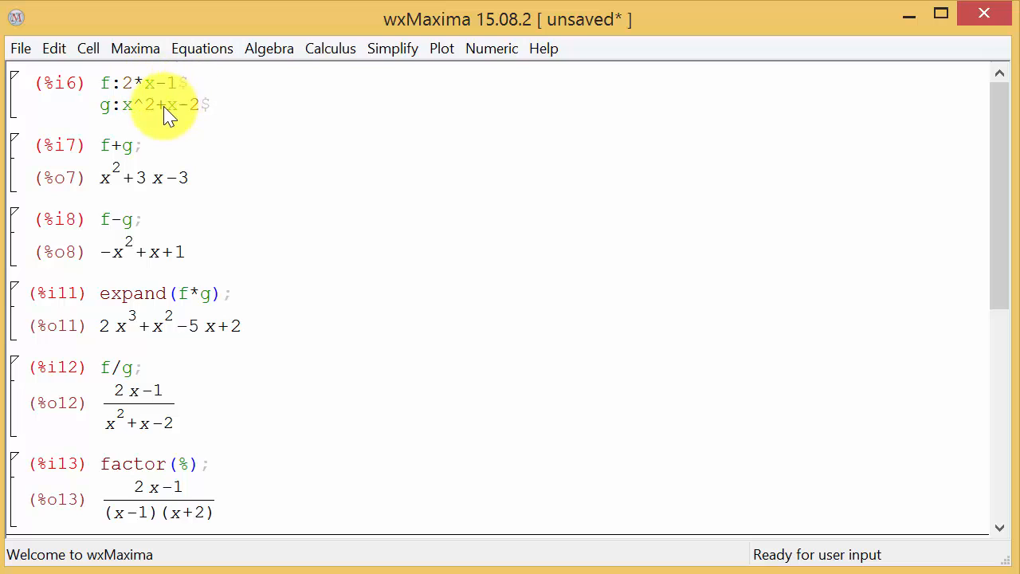
{"action": "mouse_move", "coordinate": [277, 156]}
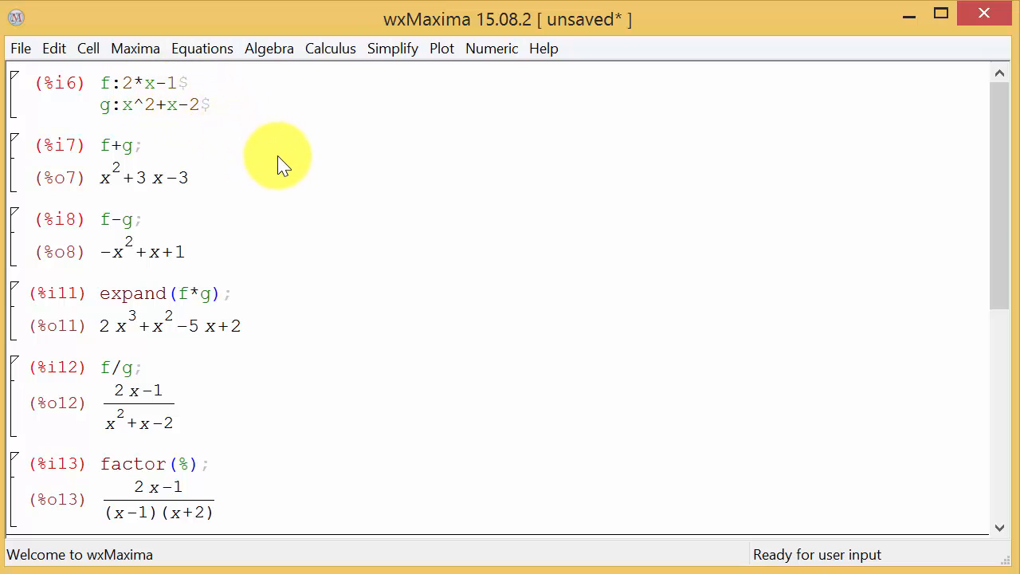
{"action": "mouse_move", "coordinate": [331, 195]}
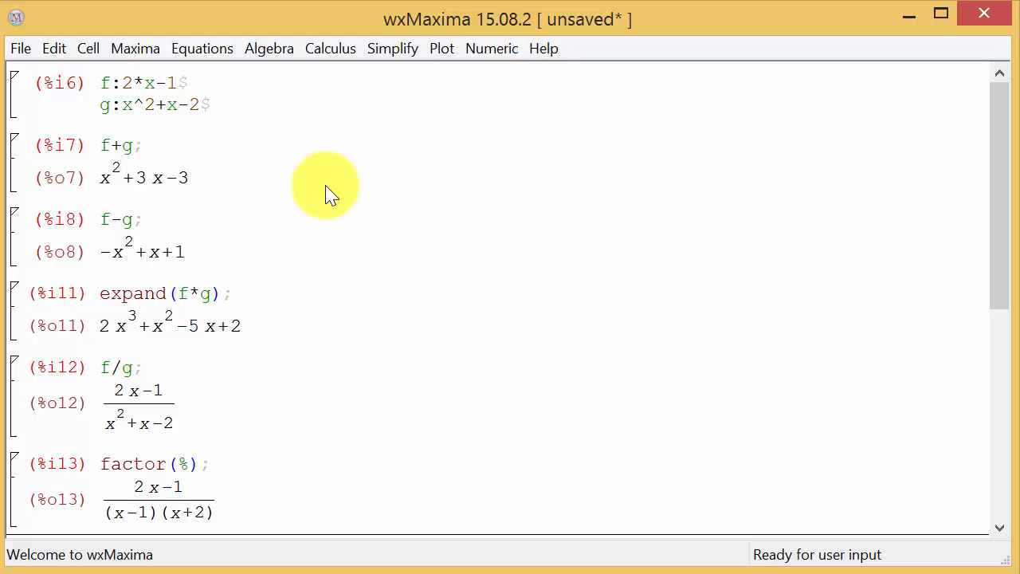
Define the function f(x):=2*x-1$ in a new cell.
{"action": "scroll", "scroll_direction": "down", "scroll_amount": 3}
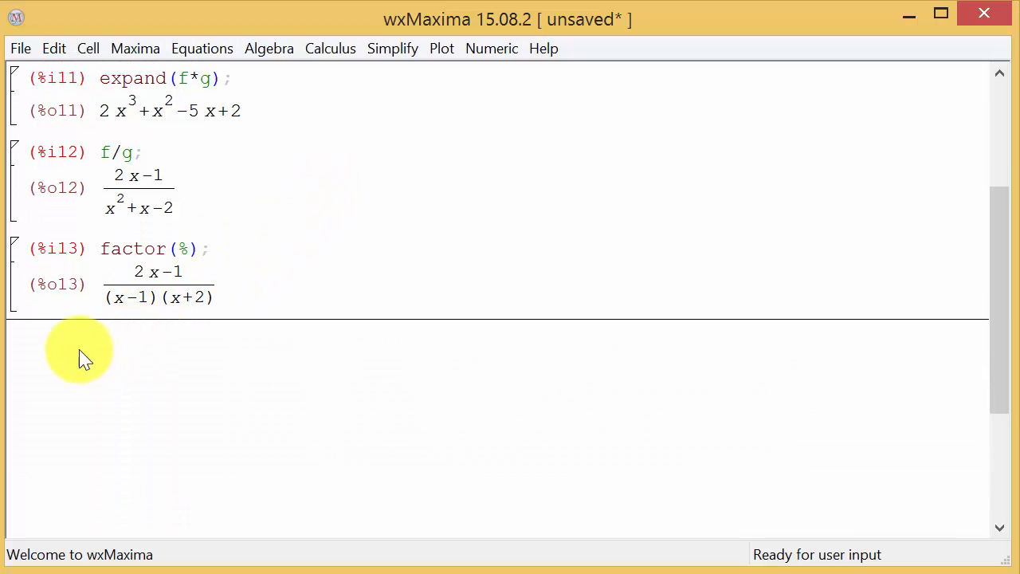
{"action": "mouse_move", "coordinate": [252, 375]}
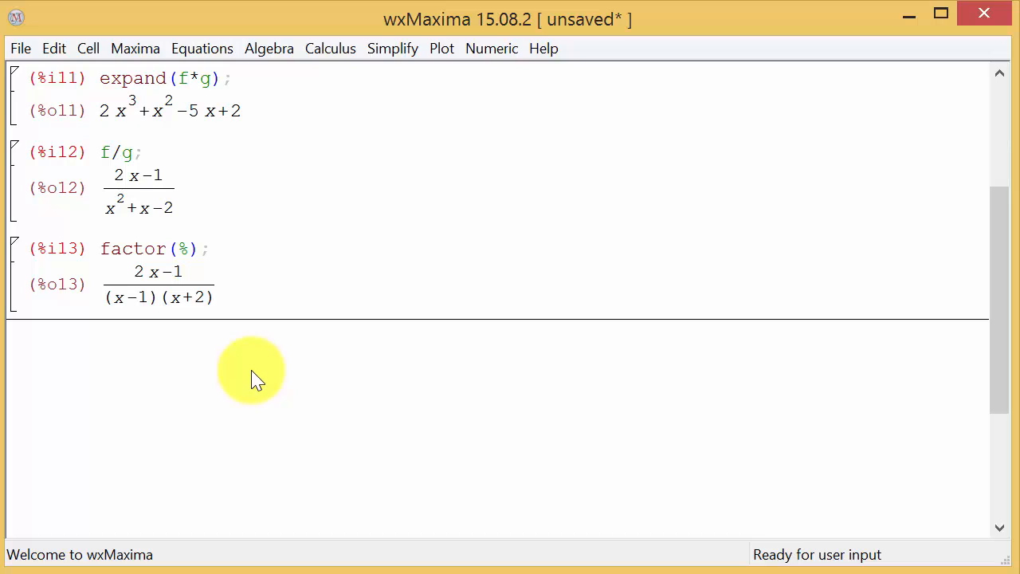
{"action": "type", "text": "f("}
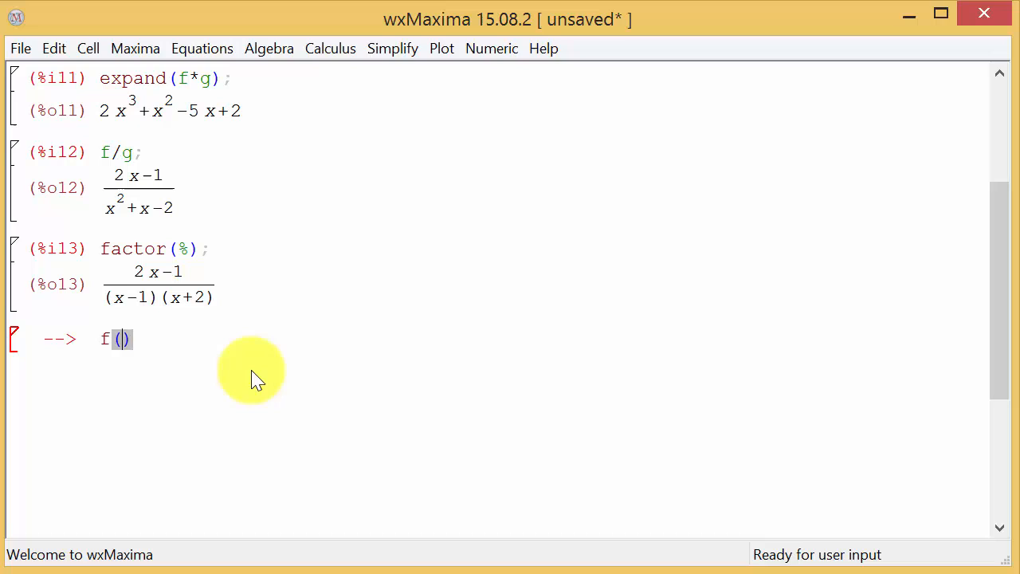
{"action": "type", "text": "x"}
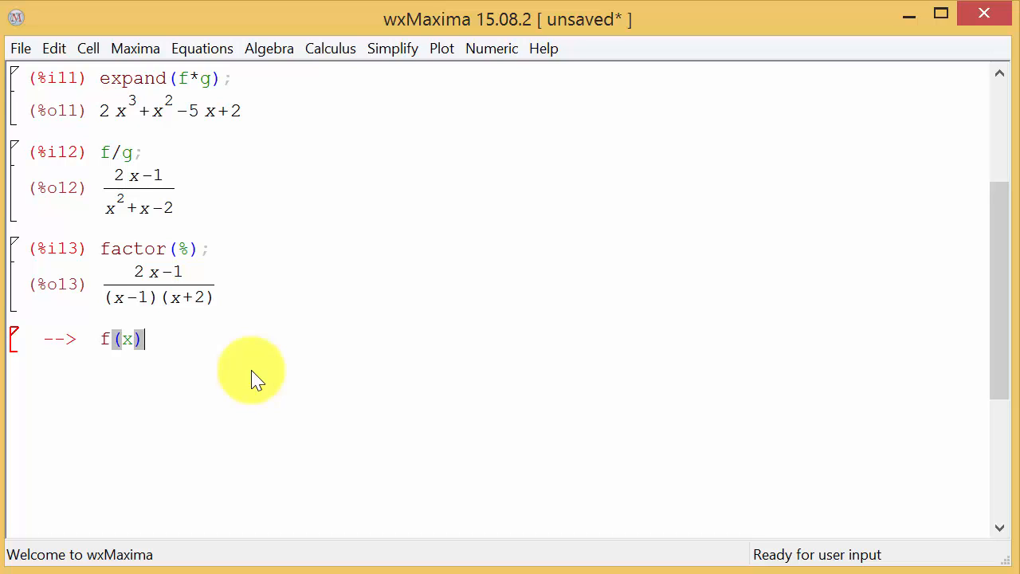
{"action": "type", "text": ":="}
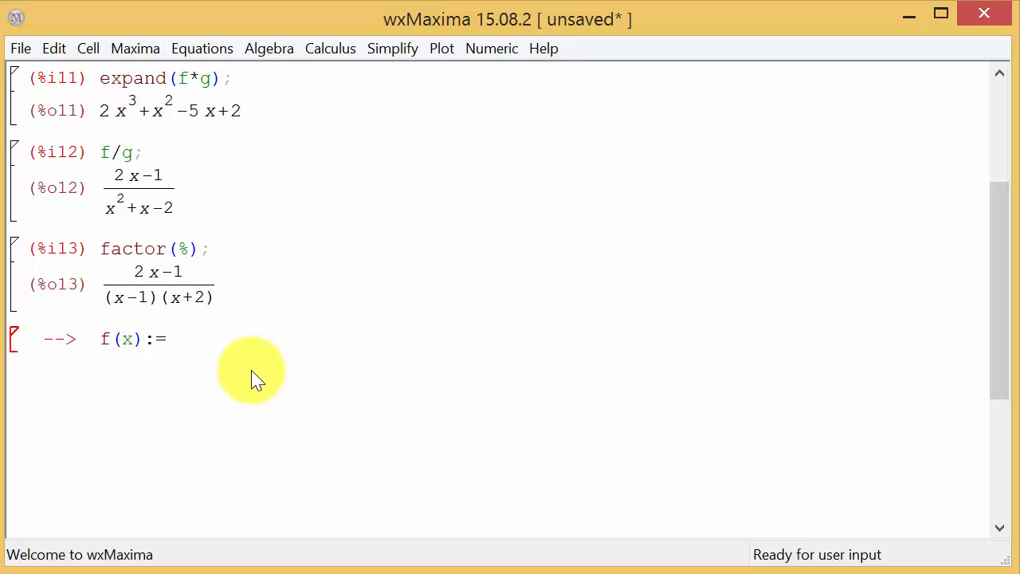
{"action": "type", "text": "2"}
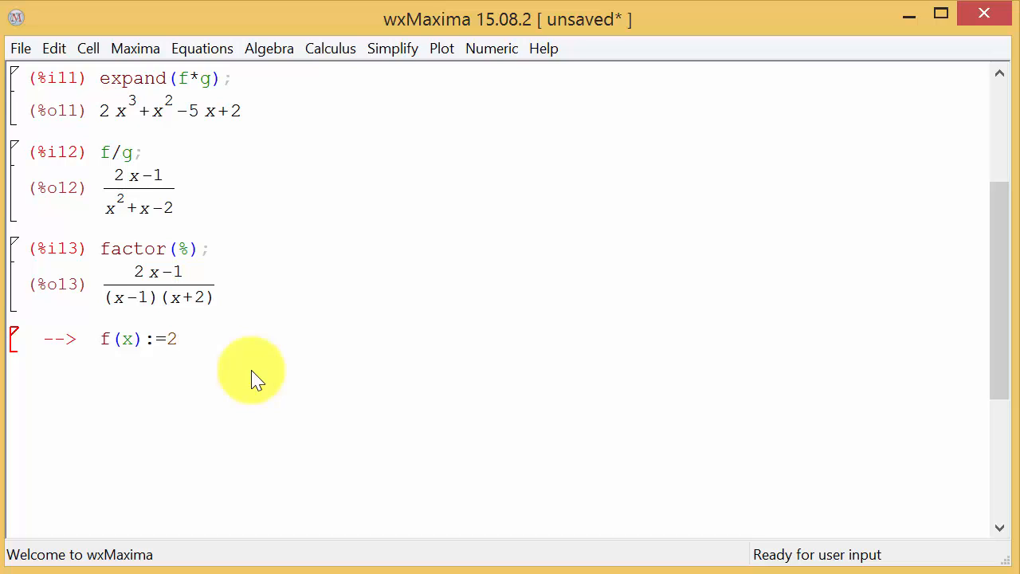
{"action": "type", "text": "*x"}
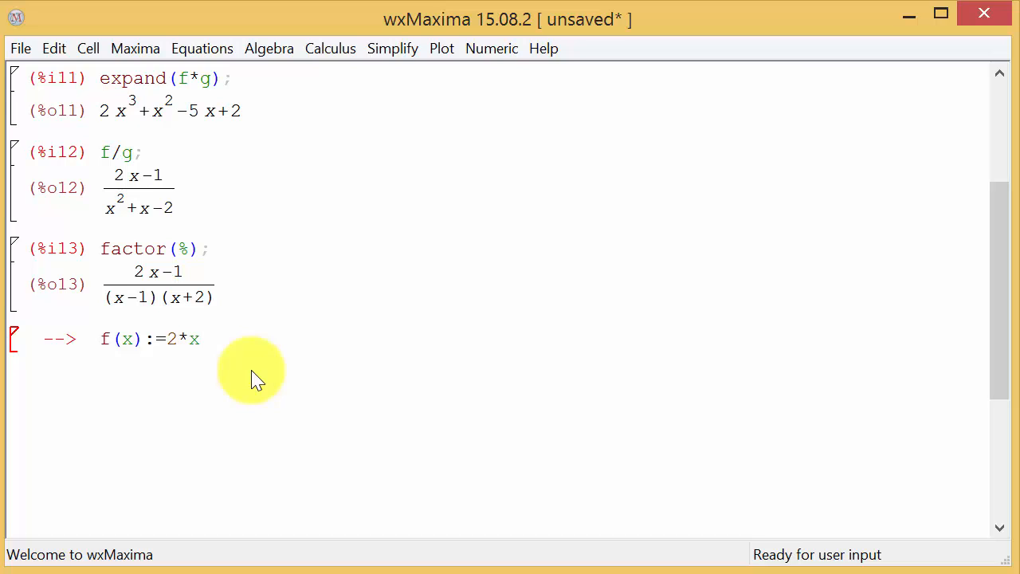
{"action": "type", "text": "-1"}
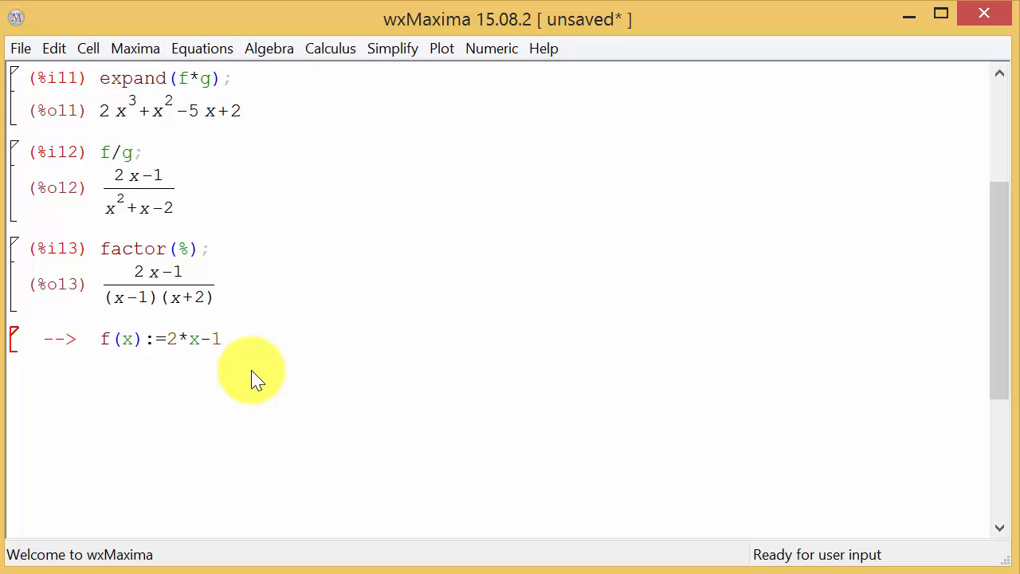
{"action": "type", "text": "$"}
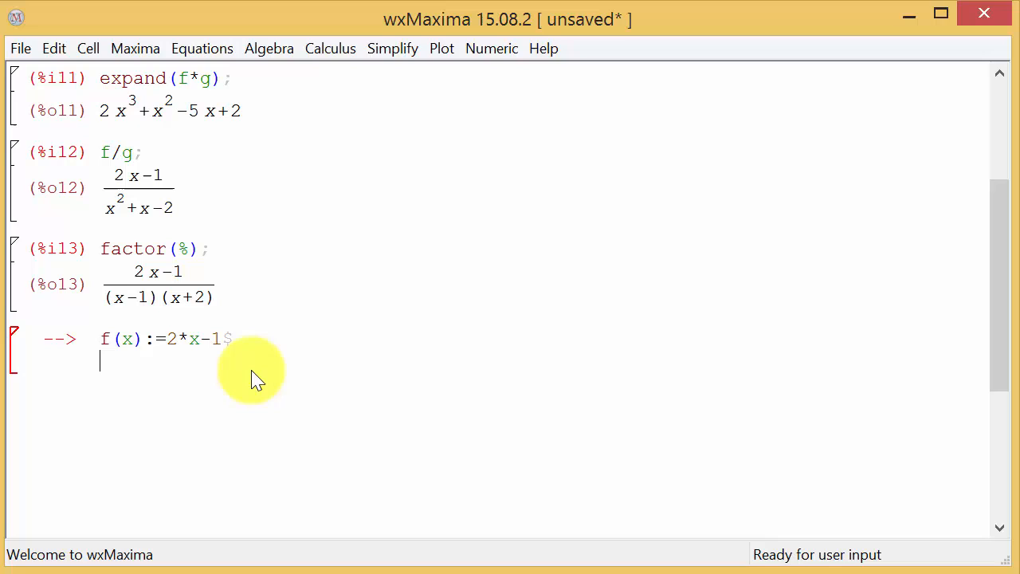
Add g(x):=x^2+x-2 in the same cell and evaluate both definitions as %i15.
{"action": "type", "text": "g"}
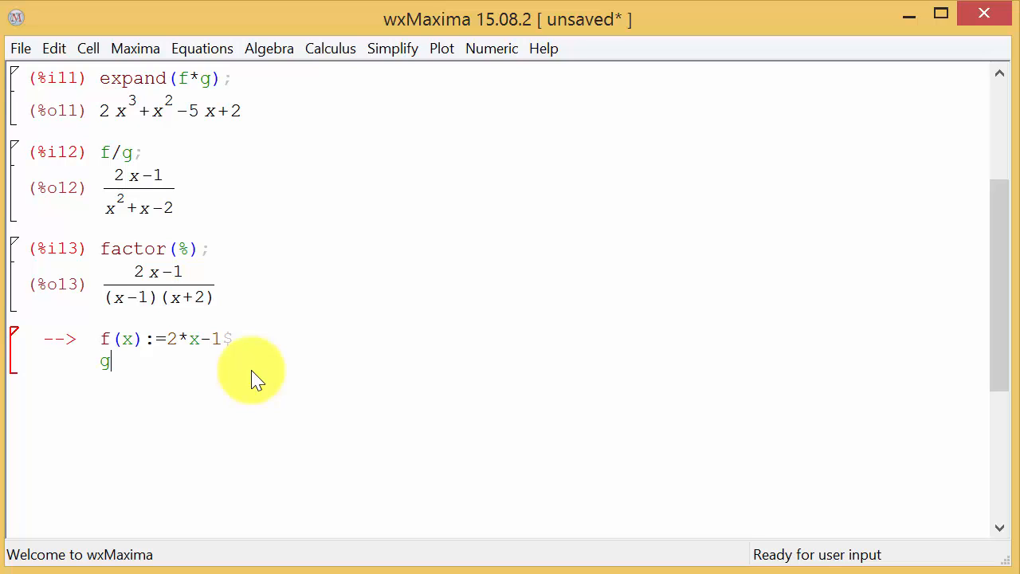
{"action": "type", "text": "(x)"}
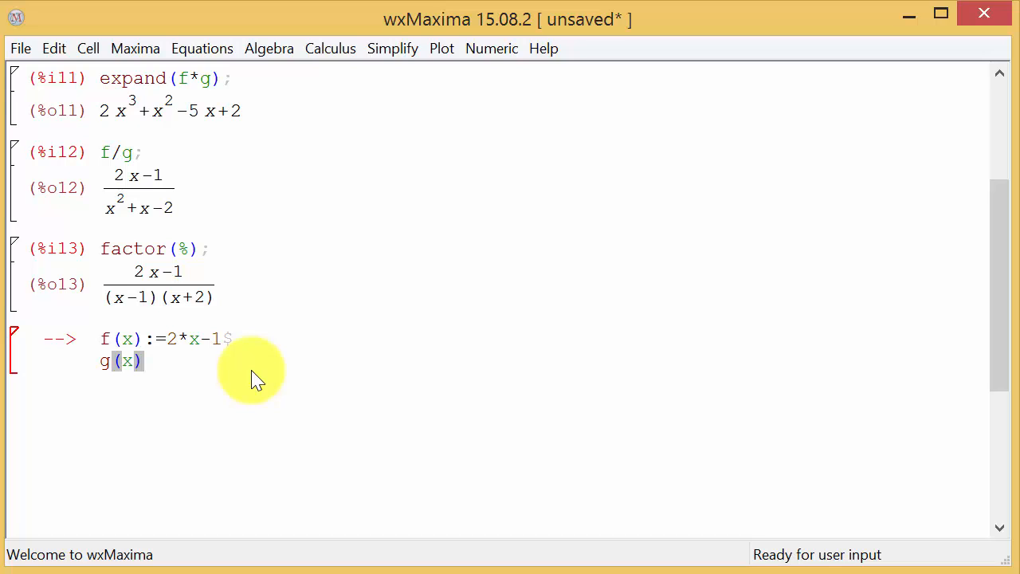
{"action": "type", "text": ":="}
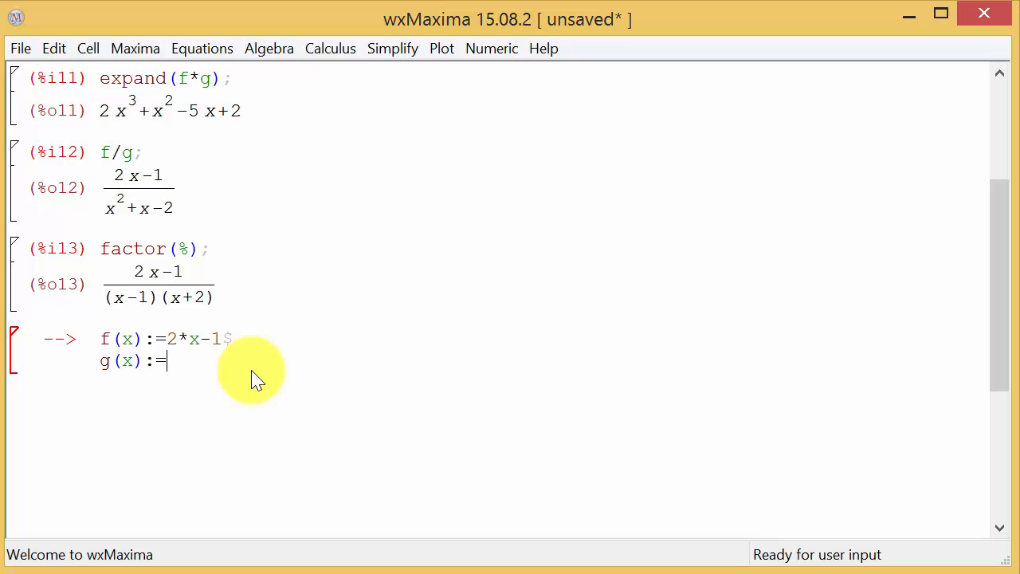
{"action": "type", "text": "x^2"}
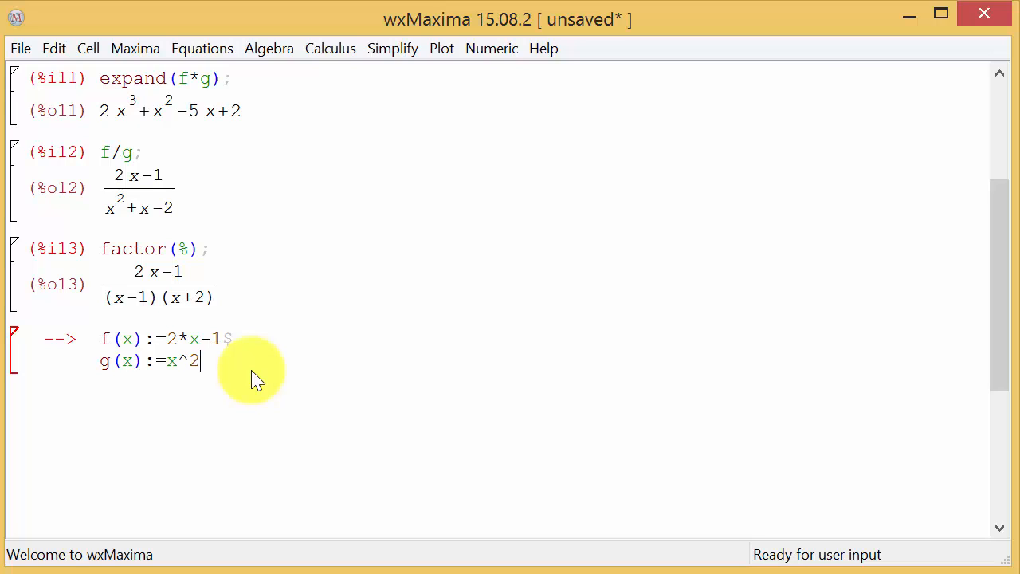
{"action": "type", "text": "+"}
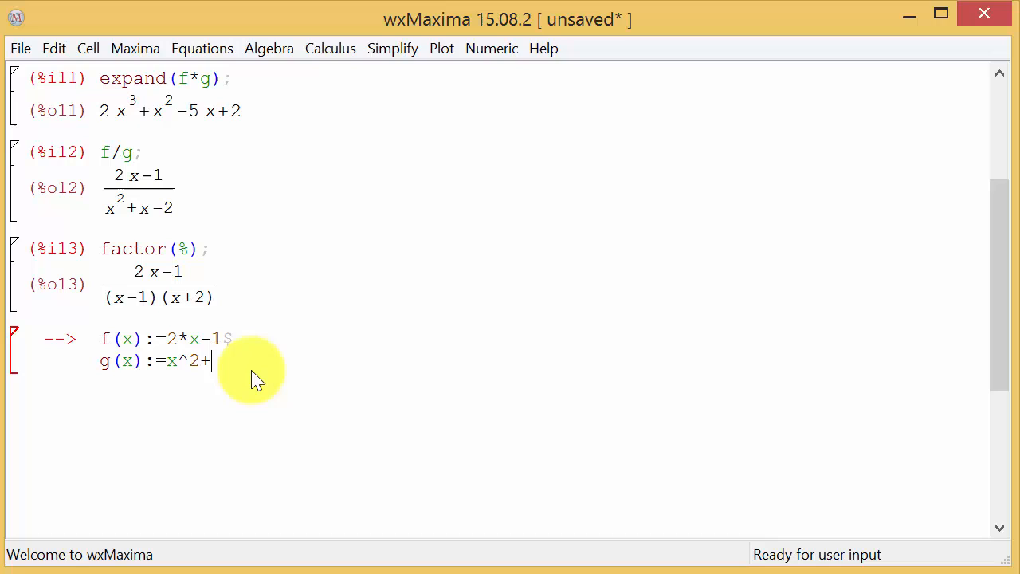
{"action": "type", "text": "x-2"}
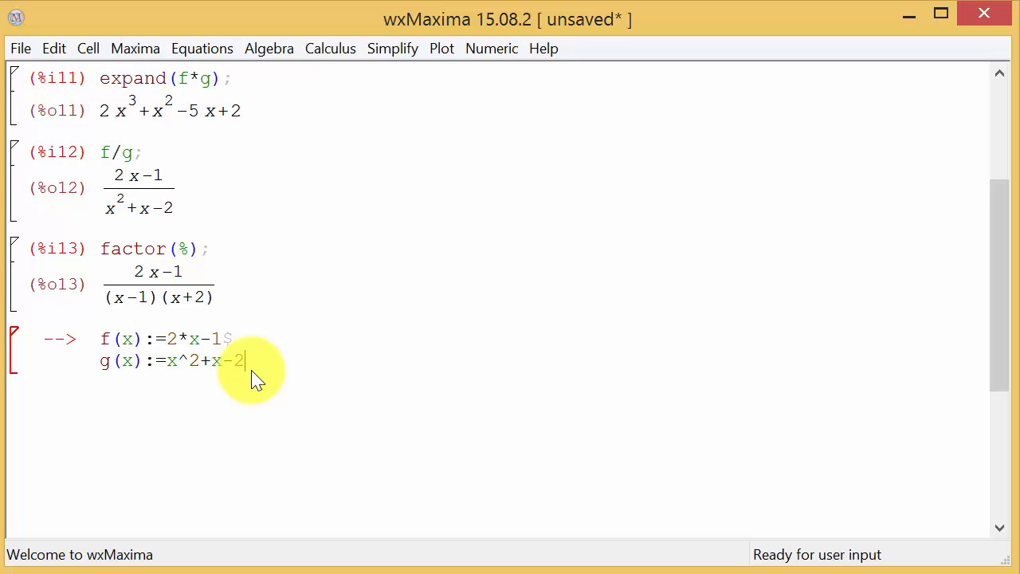
{"action": "type", "text": ";"}
{"action": "type", "text": "f(g"}
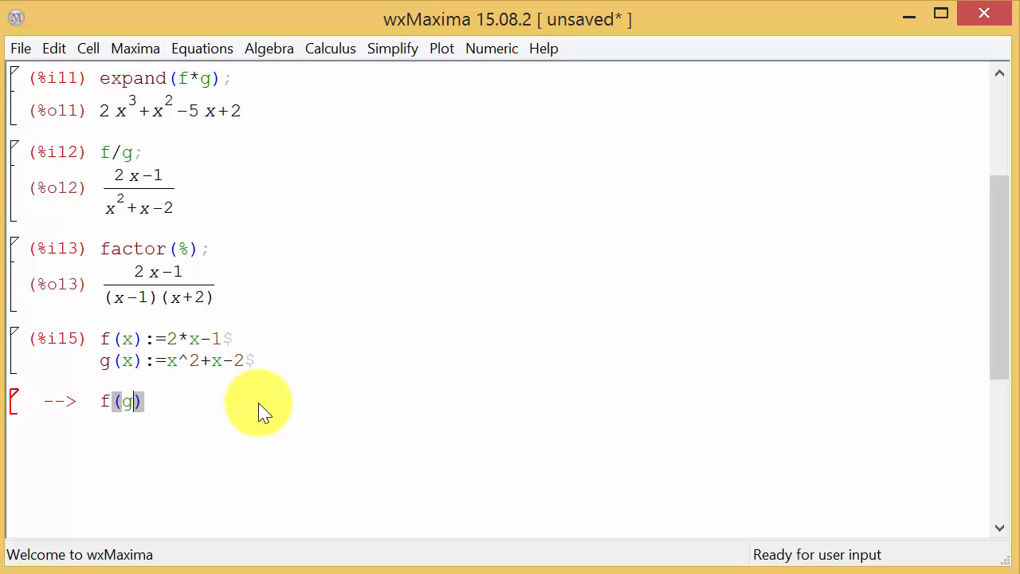
Evaluate the composition f(g(x)), giving 2(-2+x+x^2)-1.
{"action": "type", "text": "(x)"}
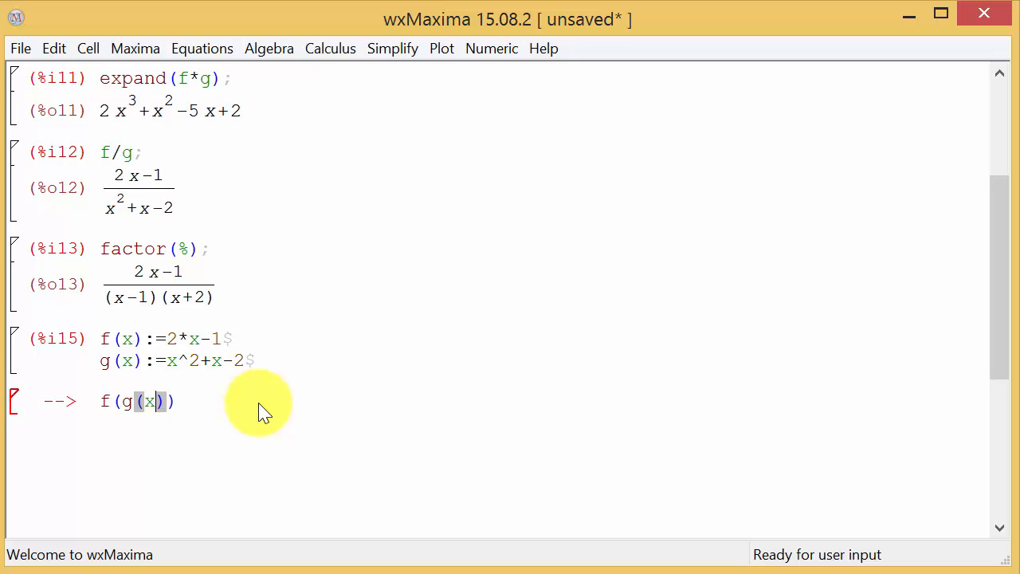
{"action": "key", "text": "Return"}
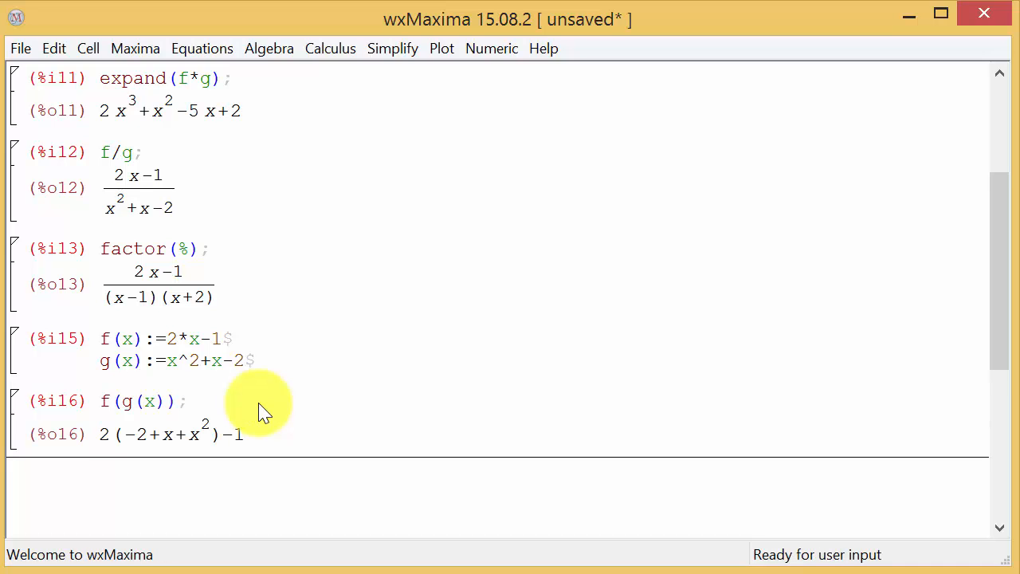
{"action": "mouse_move", "coordinate": [112, 443]}
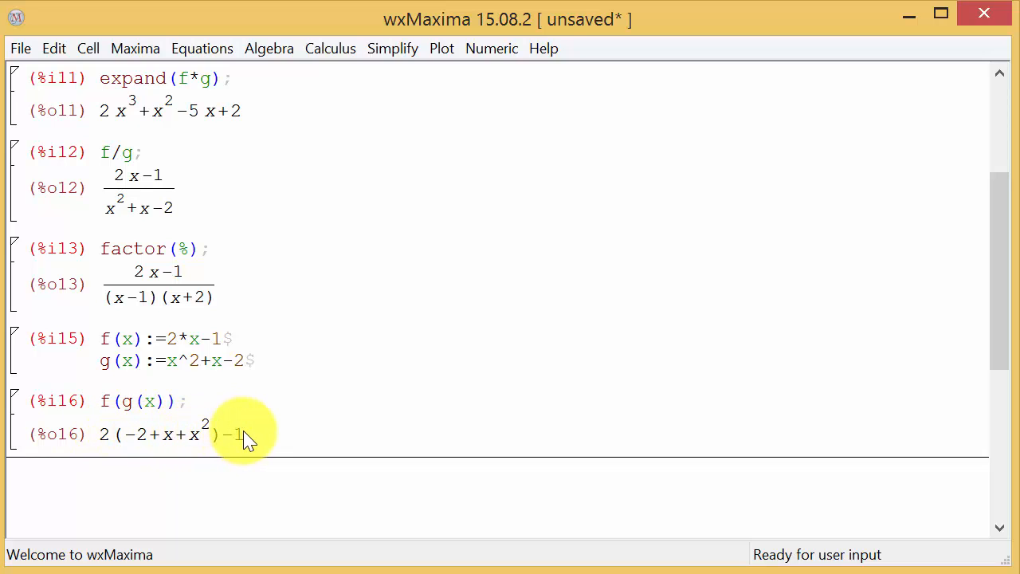
{"action": "mouse_move", "coordinate": [386, 382]}
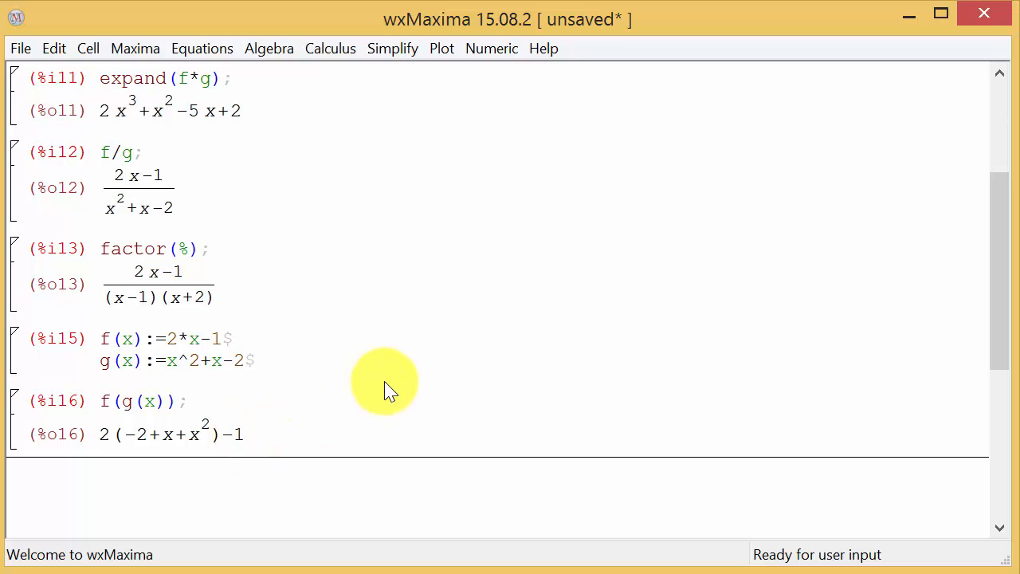
Evaluate expand(%) to simplify f(g(x)) into 2x^2+2x-5, then begin the next input with g.
{"action": "type", "text": "expand("}
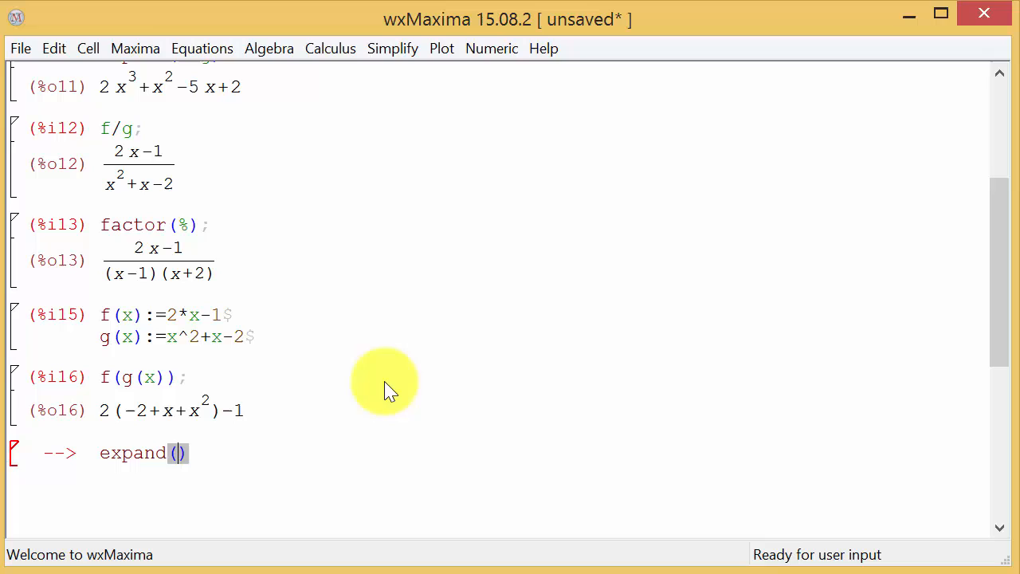
{"action": "type", "text": "%"}
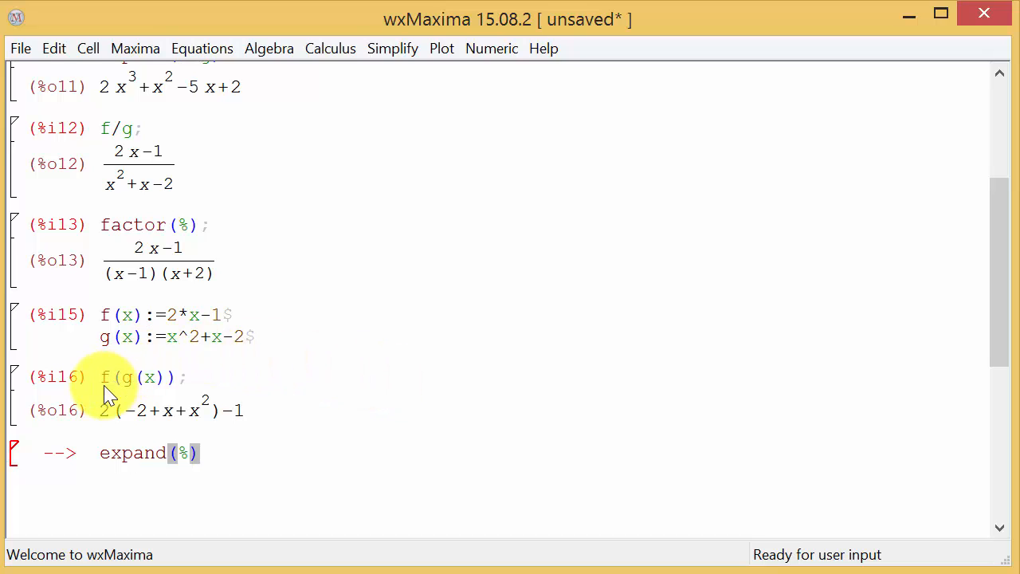
{"action": "mouse_move", "coordinate": [147, 383]}
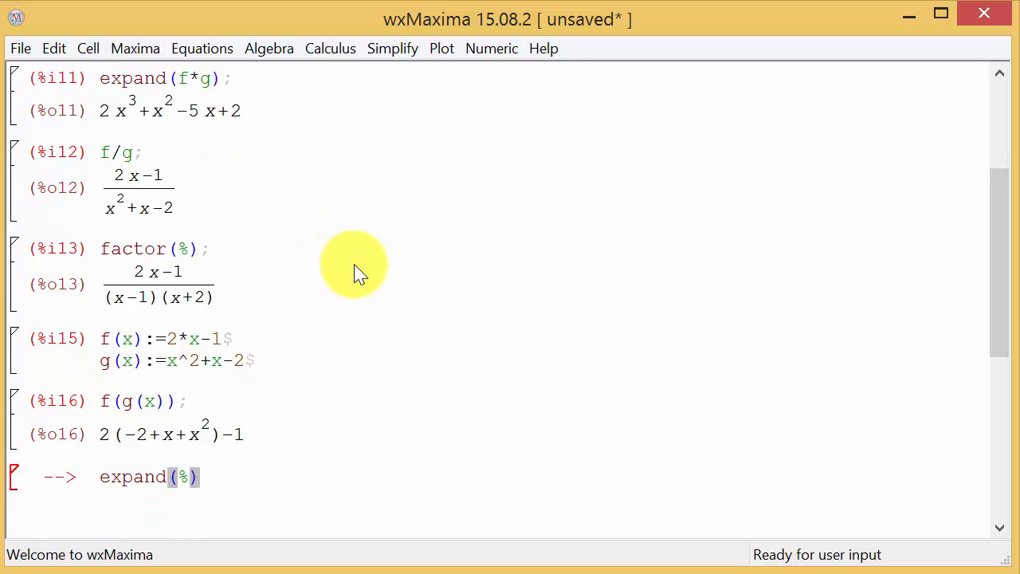
{"action": "scroll", "scroll_direction": "down", "scroll_amount": 3}
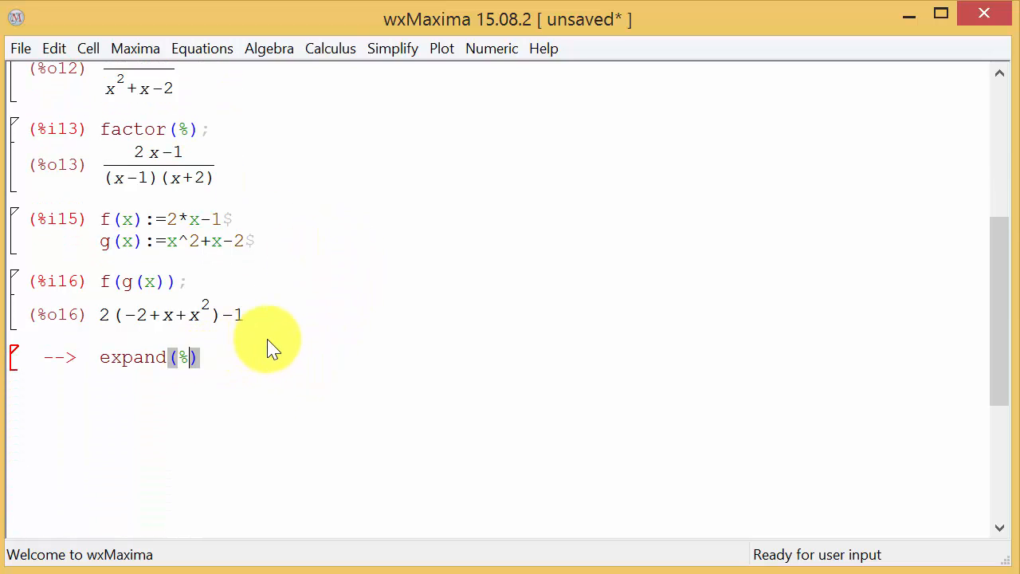
{"action": "key", "text": "Return"}
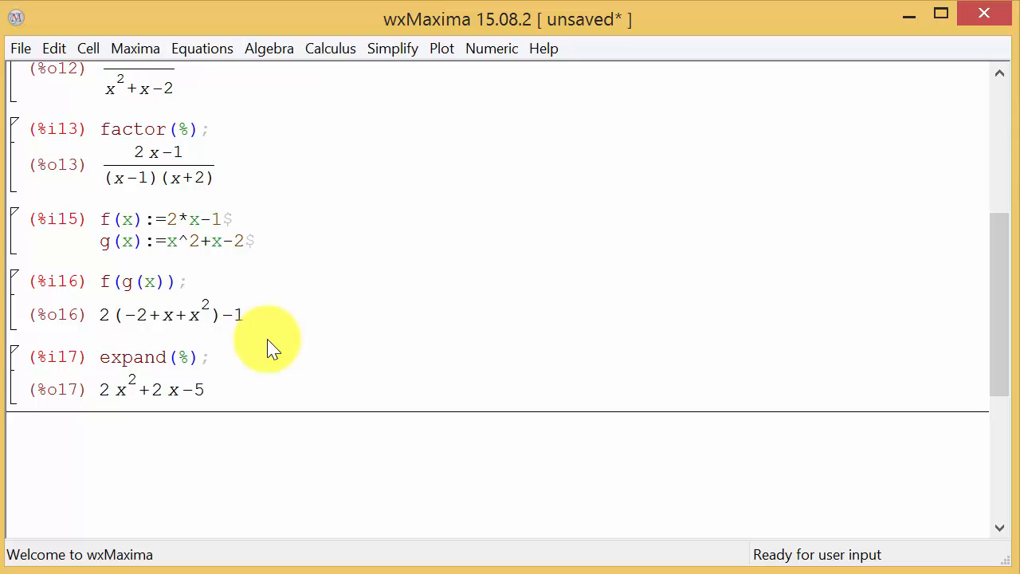
{"action": "type", "text": "g"}
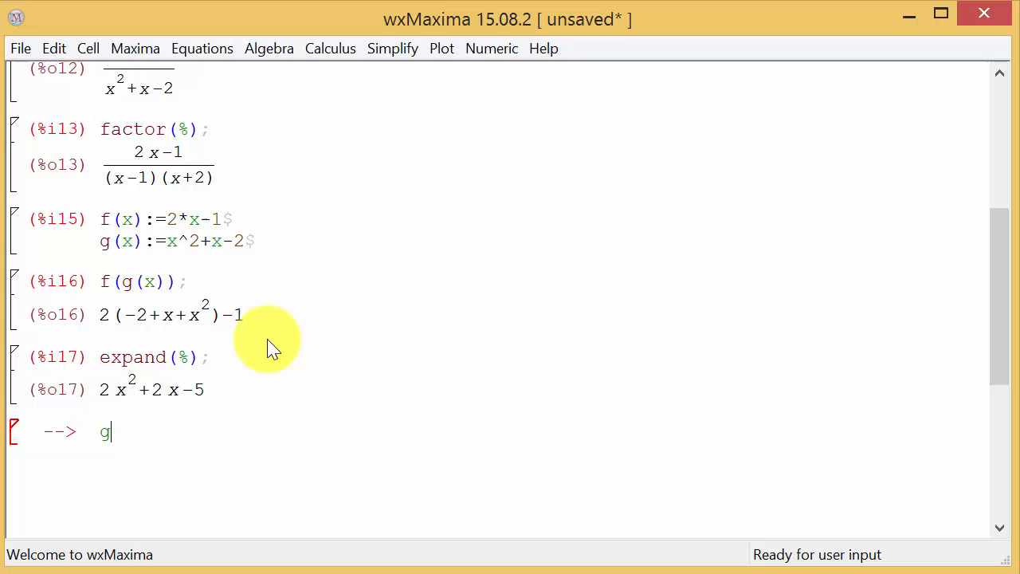
Evaluate g(f(x)), giving the unsimplified (2x-1)^2+2x-3.
{"action": "type", "text": "(f"}
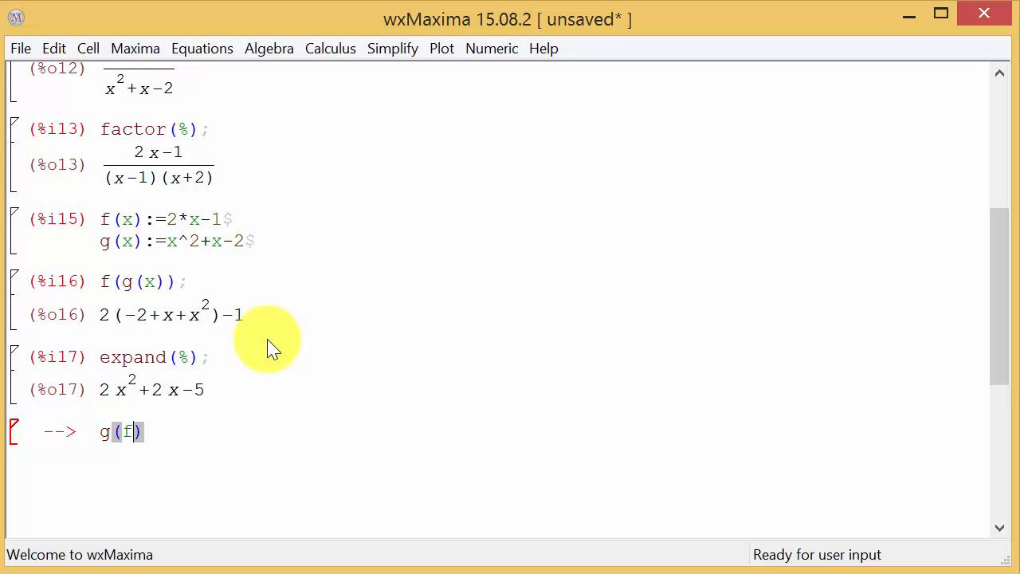
{"action": "type", "text": "(x)"}
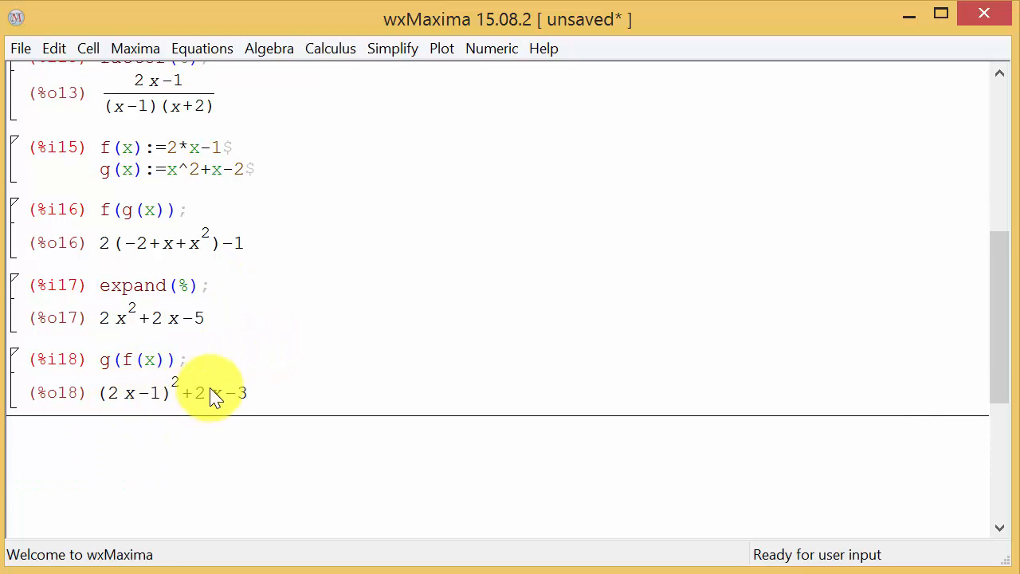
{"action": "mouse_move", "coordinate": [375, 376]}
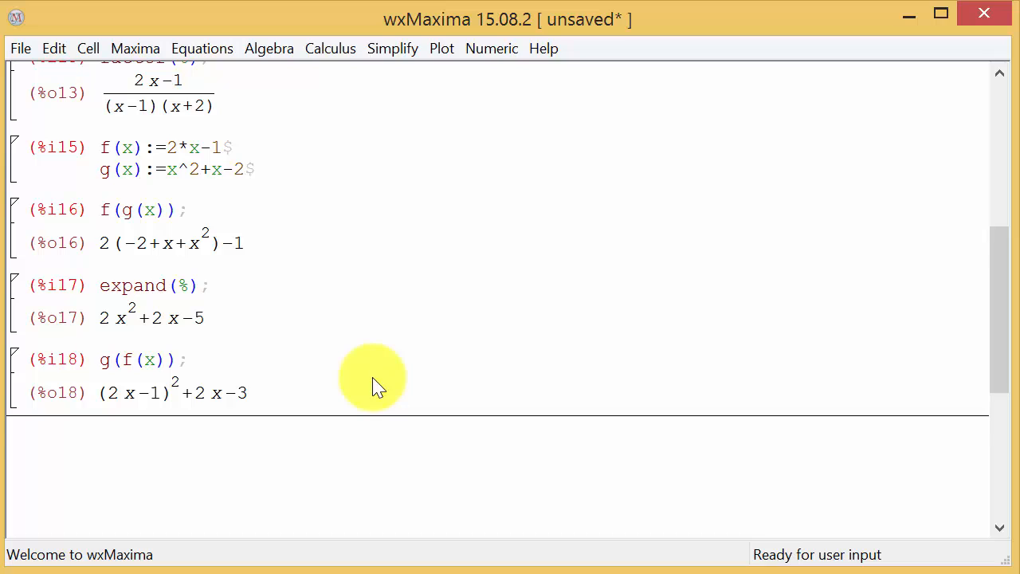
Submit expand(%) on the g(f(x)) result for Maxima to calculate.
{"action": "type", "text": "expan"}
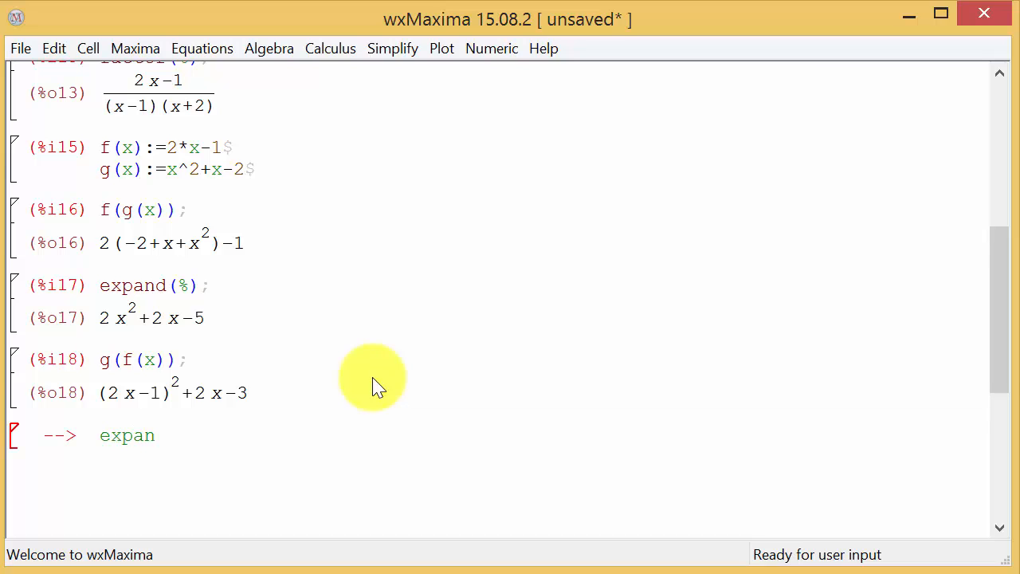
{"action": "type", "text": "d"}
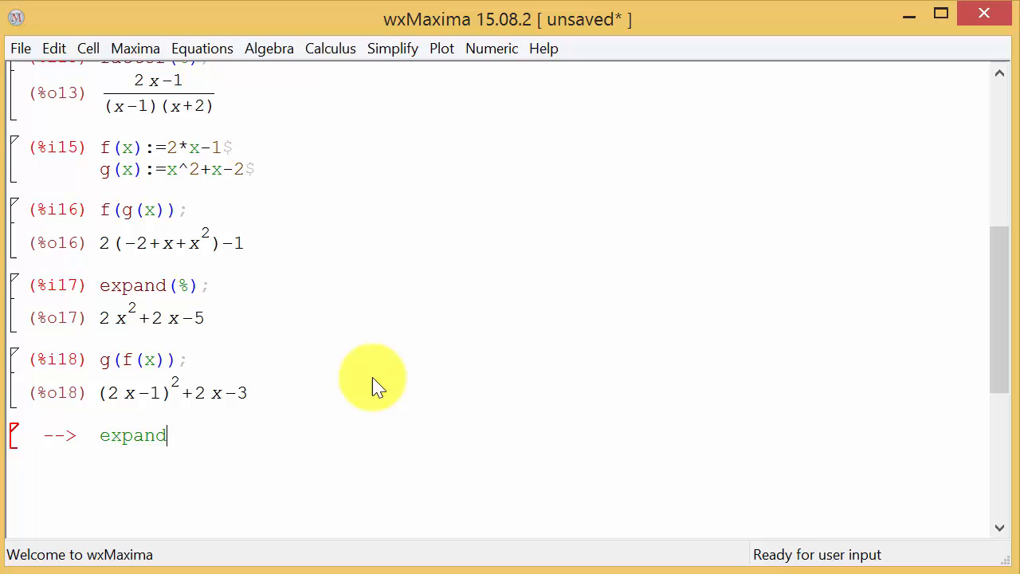
{"action": "type", "text": "(x)"}
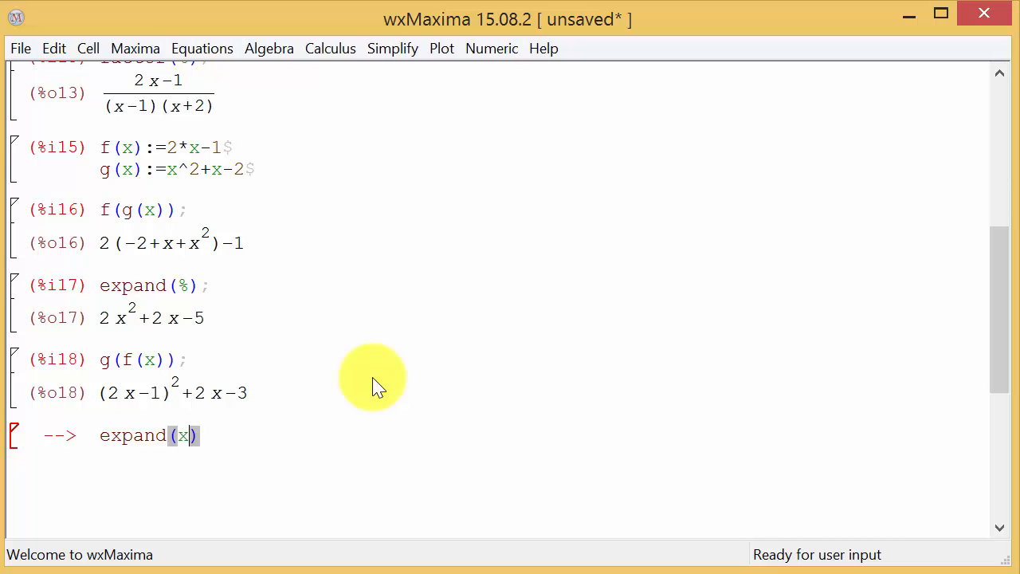
{"action": "type", "text": "%"}
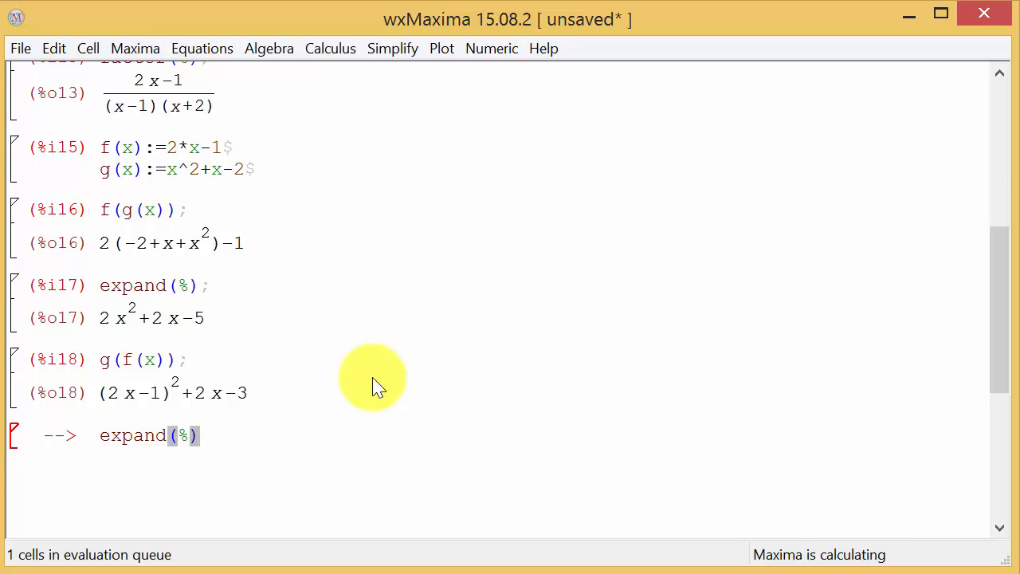